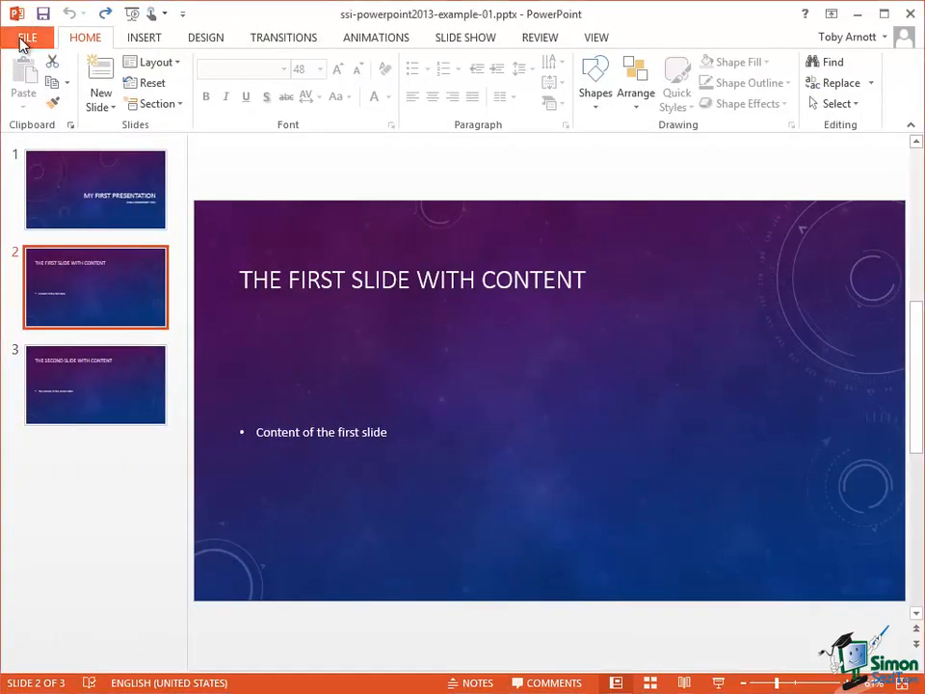
Show the Info page with the presentation's properties, dates and author.
{"action": "left_click", "coordinate": [27, 37]}
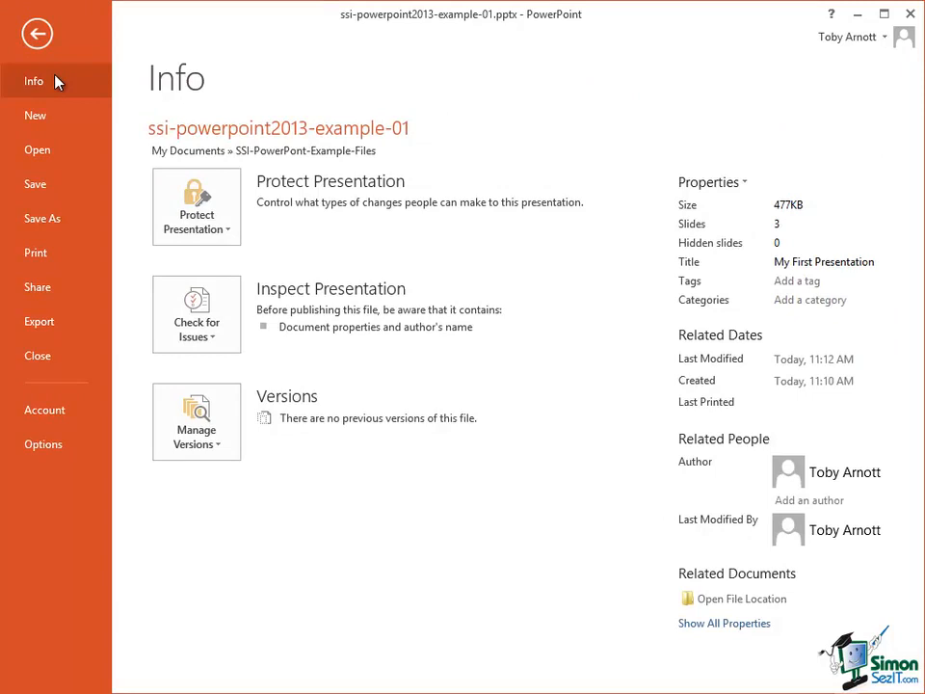
{"action": "mouse_move", "coordinate": [43, 444]}
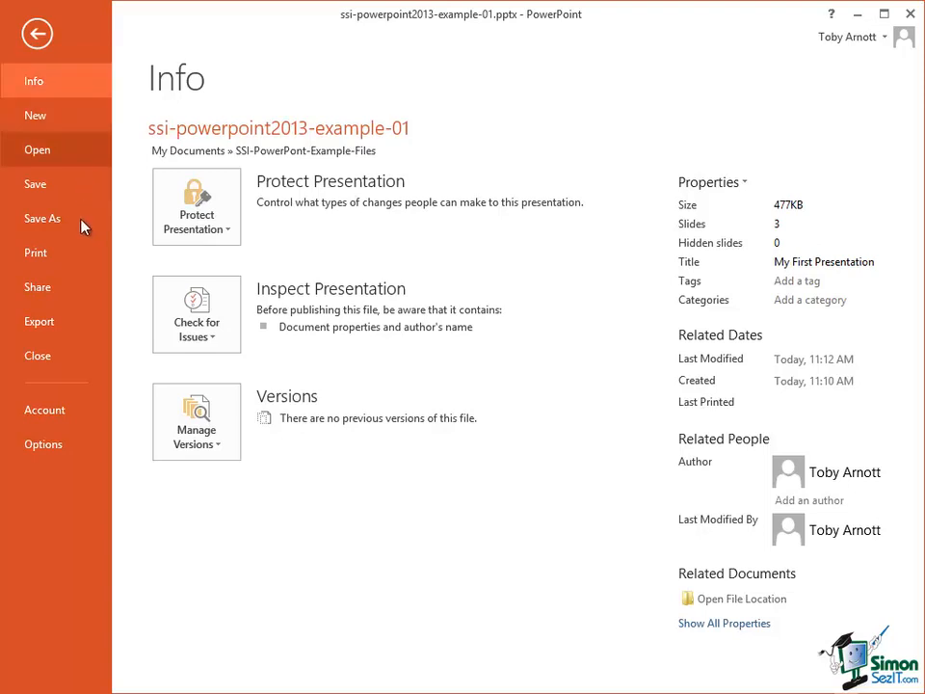
{"action": "mouse_move", "coordinate": [34, 252]}
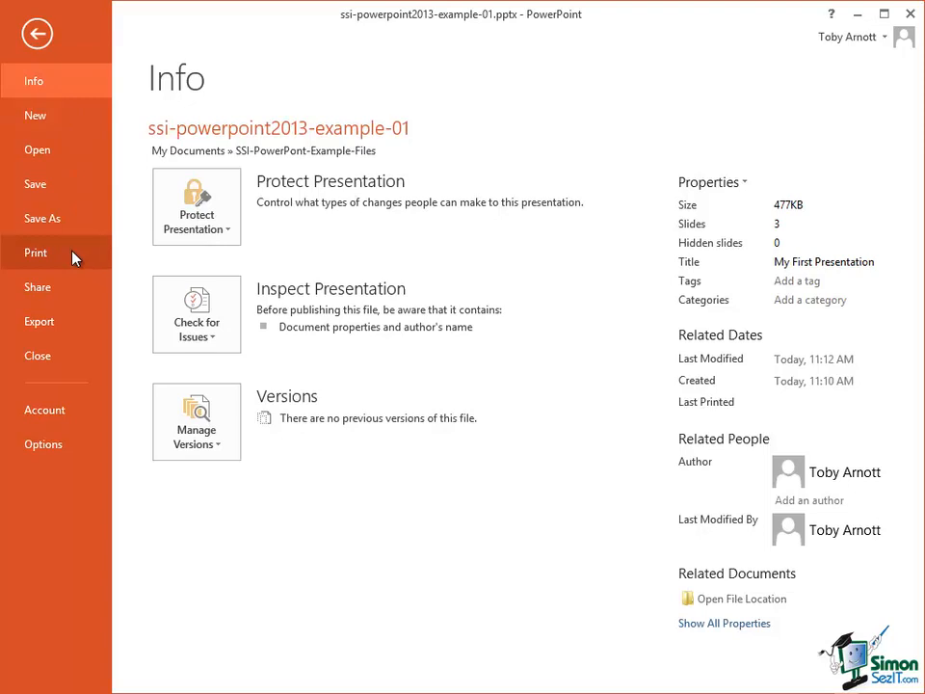
{"action": "left_click", "coordinate": [35, 251]}
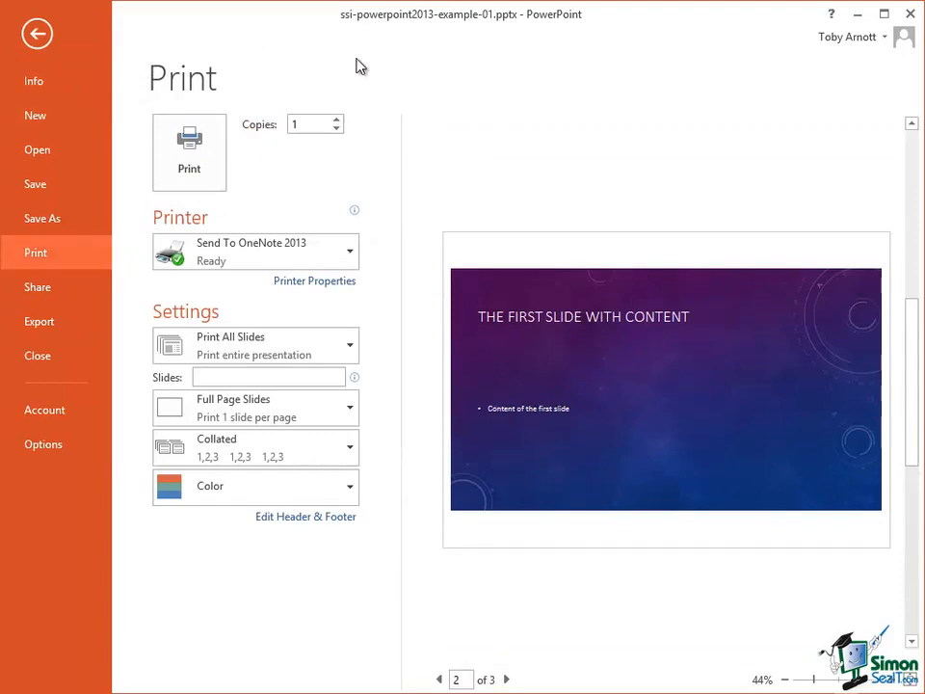
{"action": "mouse_move", "coordinate": [377, 258]}
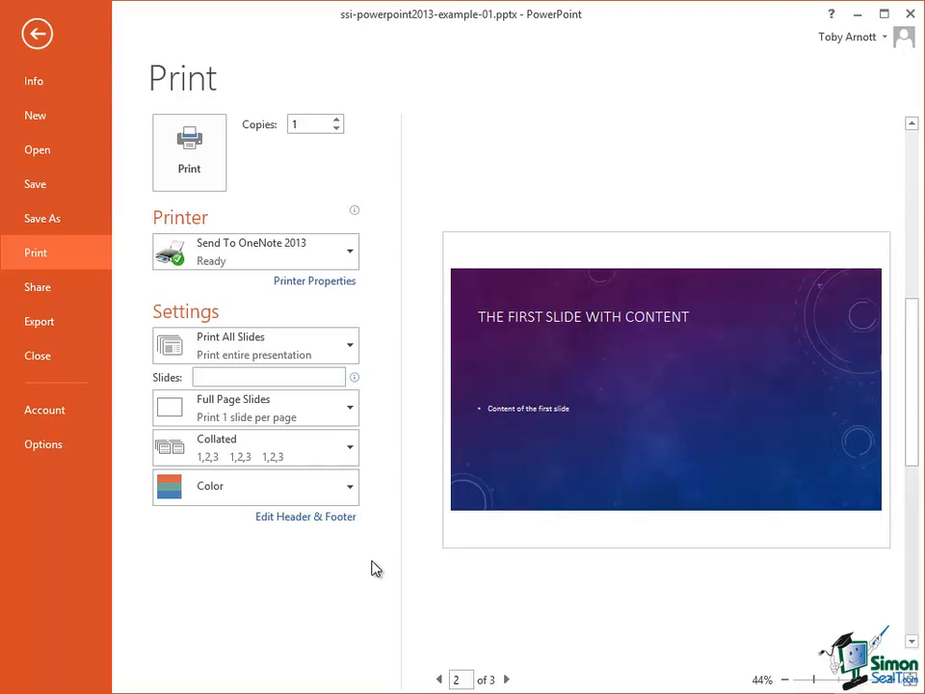
{"action": "mouse_move", "coordinate": [143, 223]}
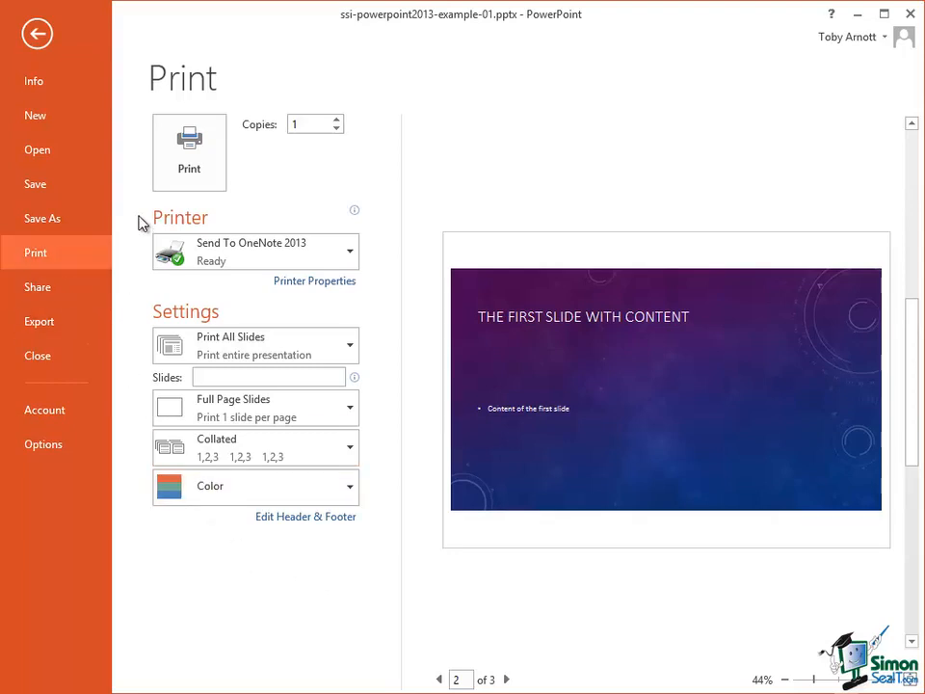
{"action": "mouse_move", "coordinate": [374, 127]}
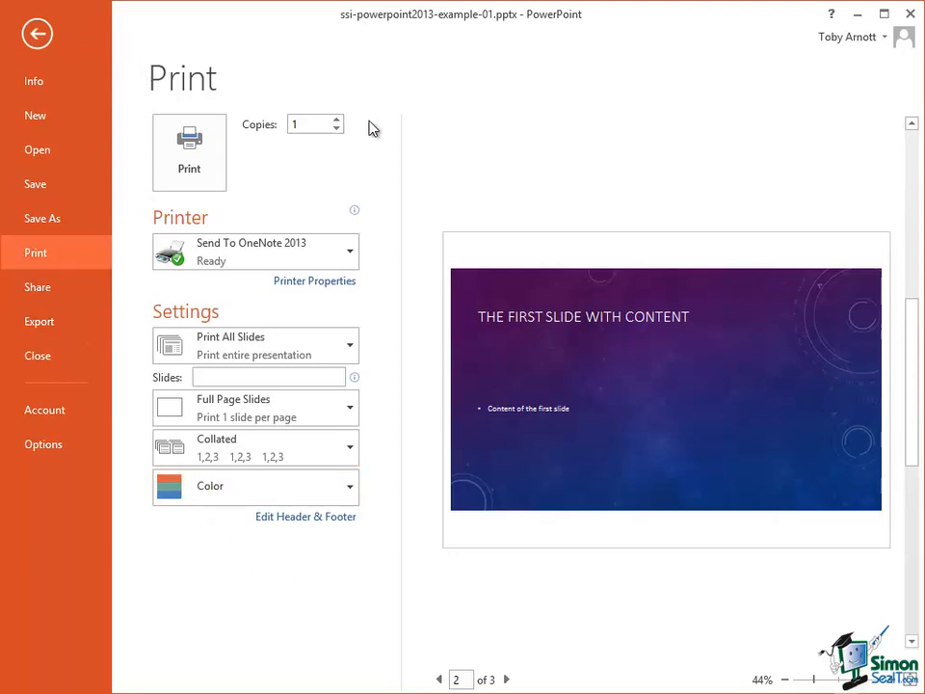
{"action": "mouse_move", "coordinate": [349, 636]}
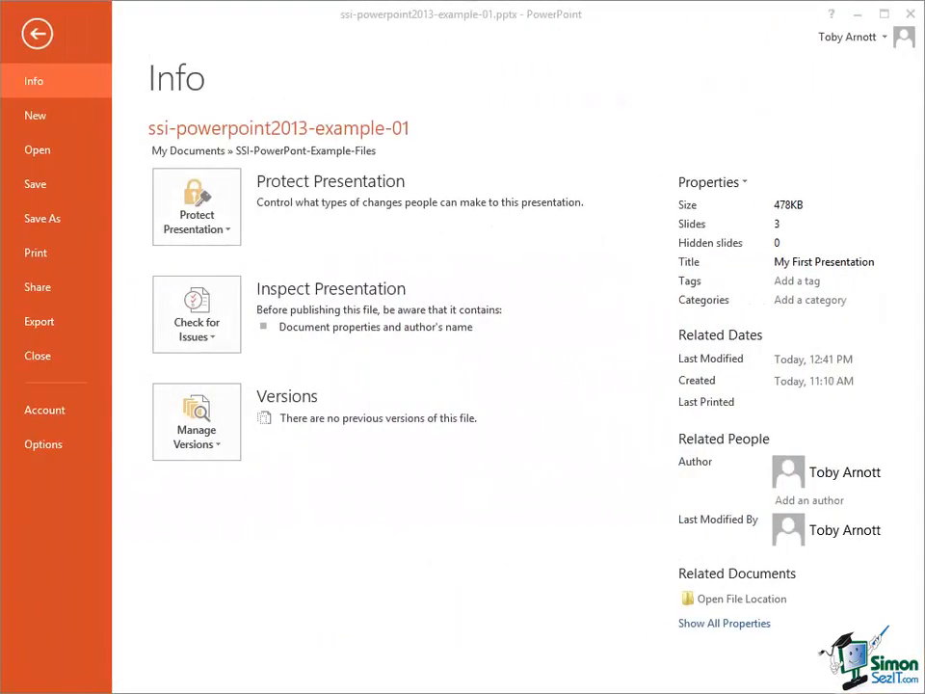
{"action": "mouse_move", "coordinate": [114, 35]}
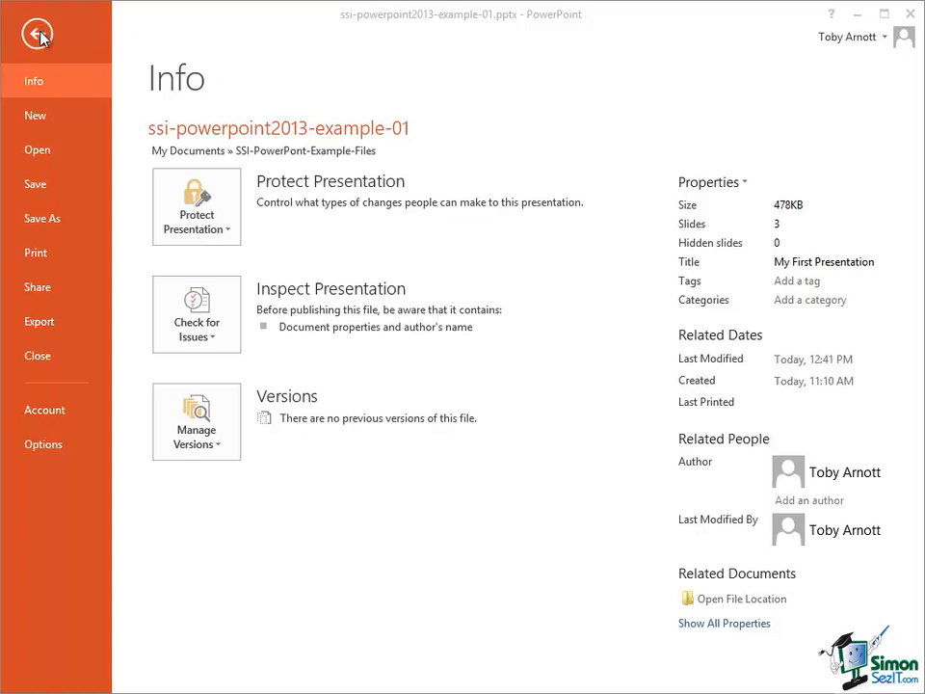
Browse back to the slides, revisit Info and New templates, then return to Normal view.
{"action": "left_click", "coordinate": [38, 30]}
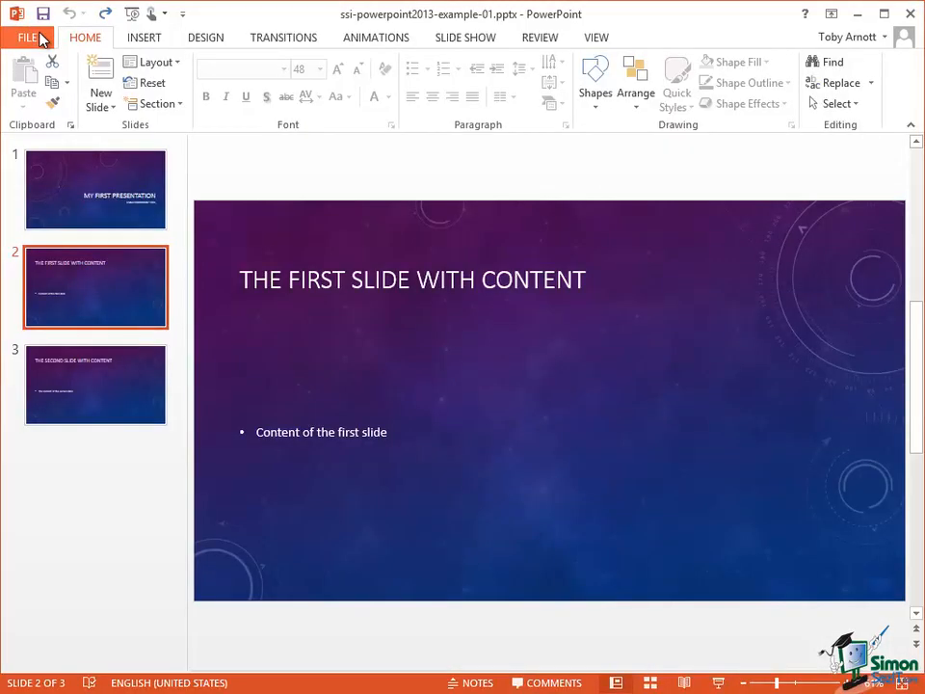
{"action": "left_click", "coordinate": [27, 37]}
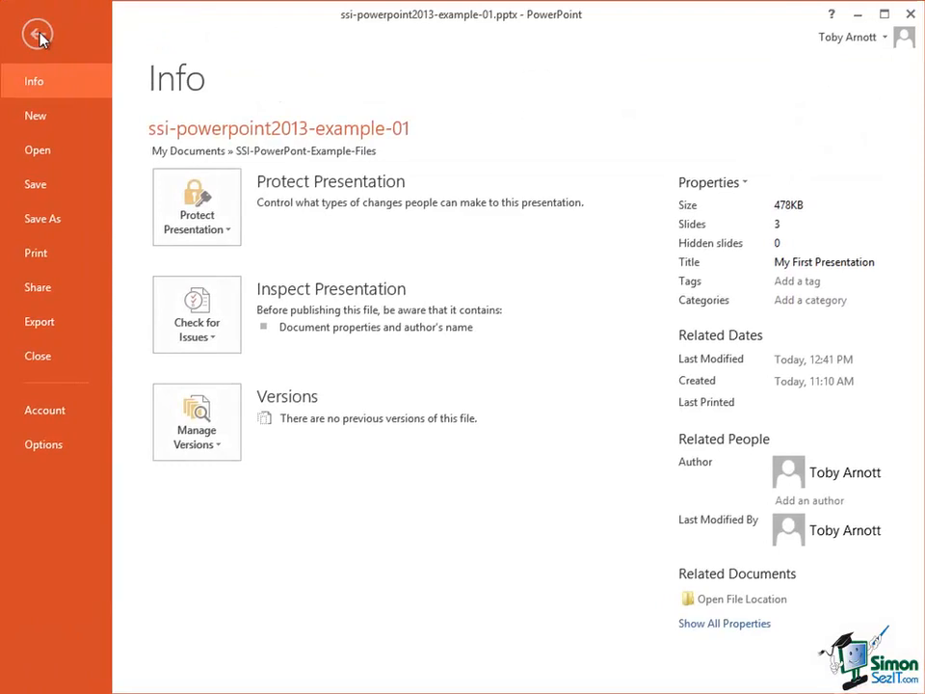
{"action": "mouse_move", "coordinate": [69, 77]}
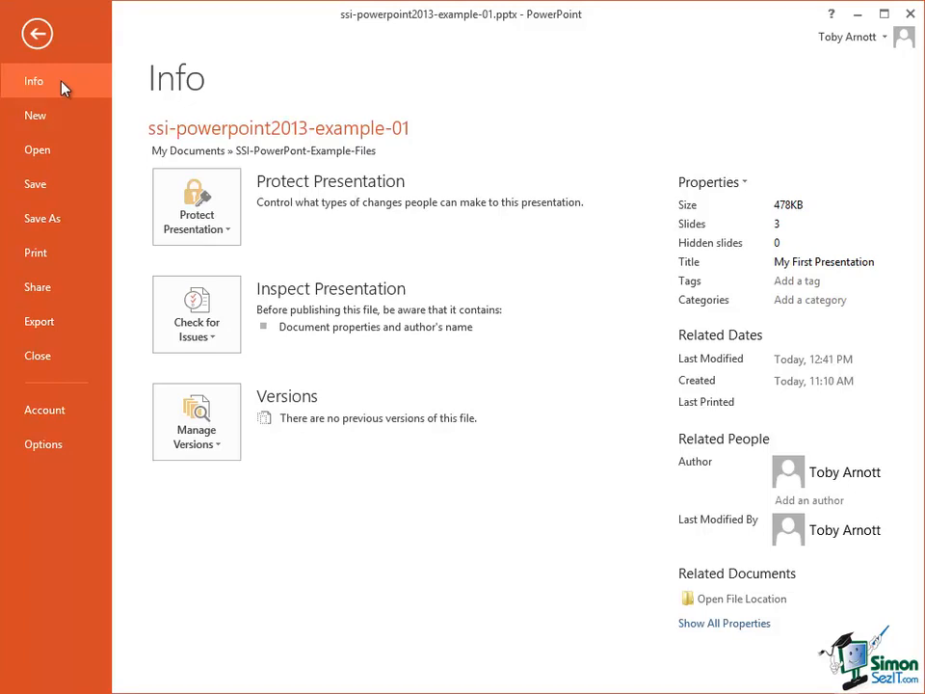
{"action": "mouse_move", "coordinate": [65, 87]}
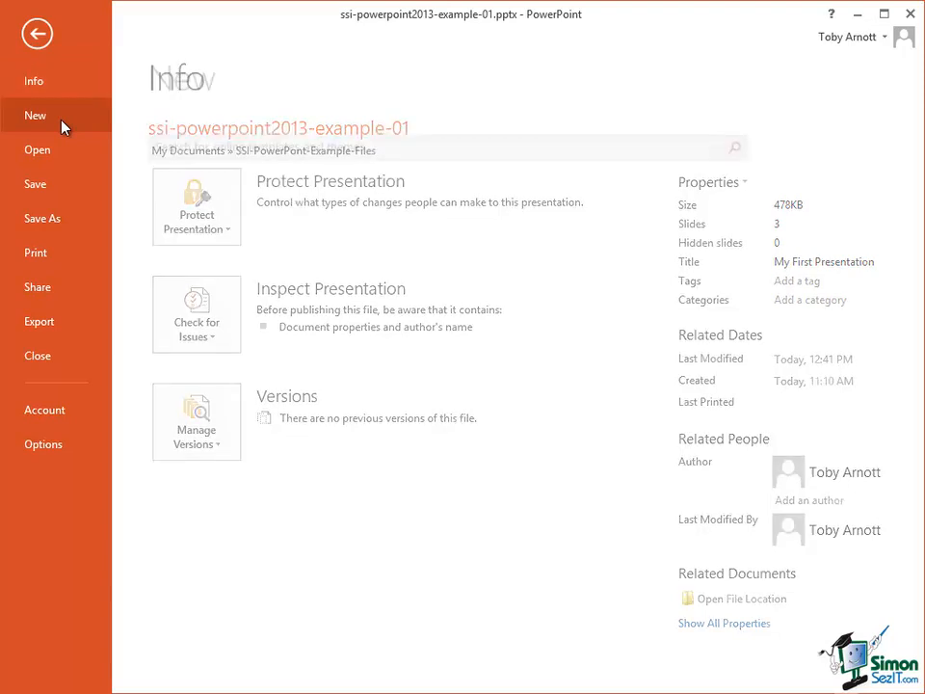
{"action": "left_click", "coordinate": [35, 115]}
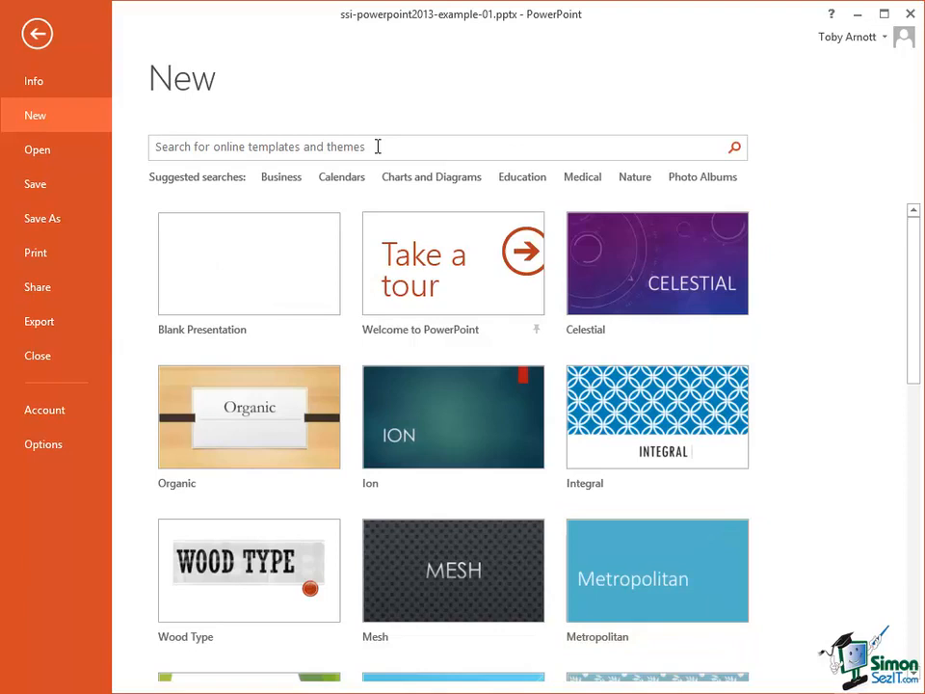
{"action": "mouse_move", "coordinate": [278, 243]}
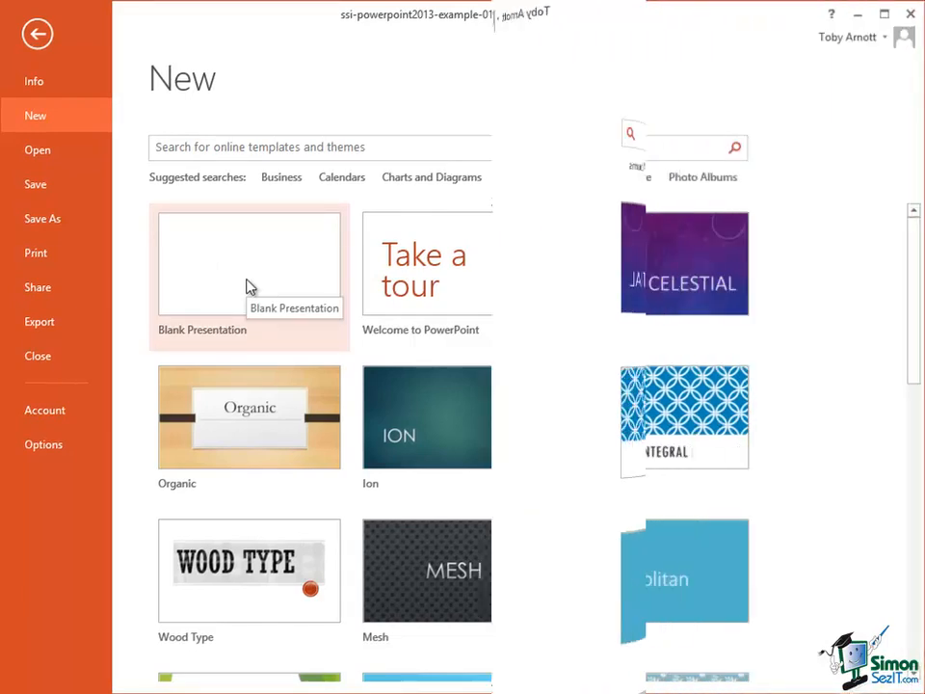
{"action": "left_click", "coordinate": [38, 150]}
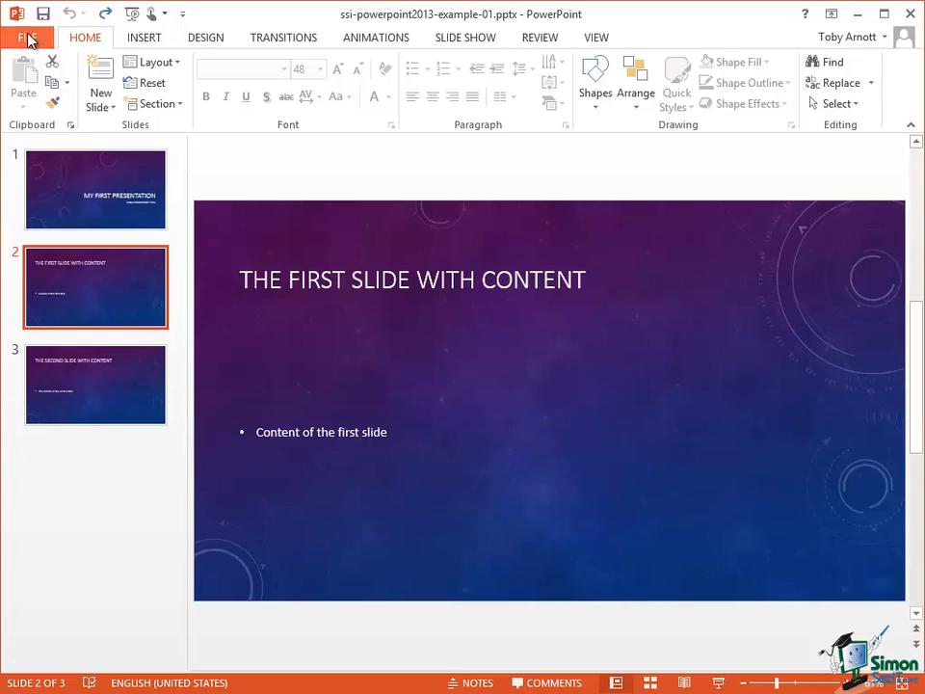
Show the Share page with invite, email, present online and publish options.
{"action": "left_click", "coordinate": [29, 37]}
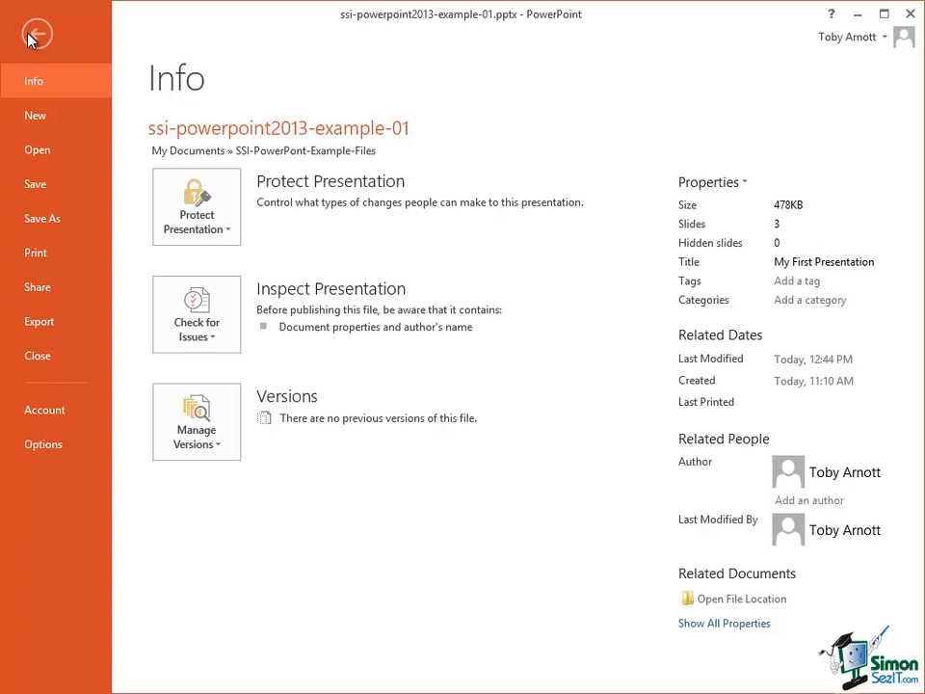
{"action": "mouse_move", "coordinate": [43, 218]}
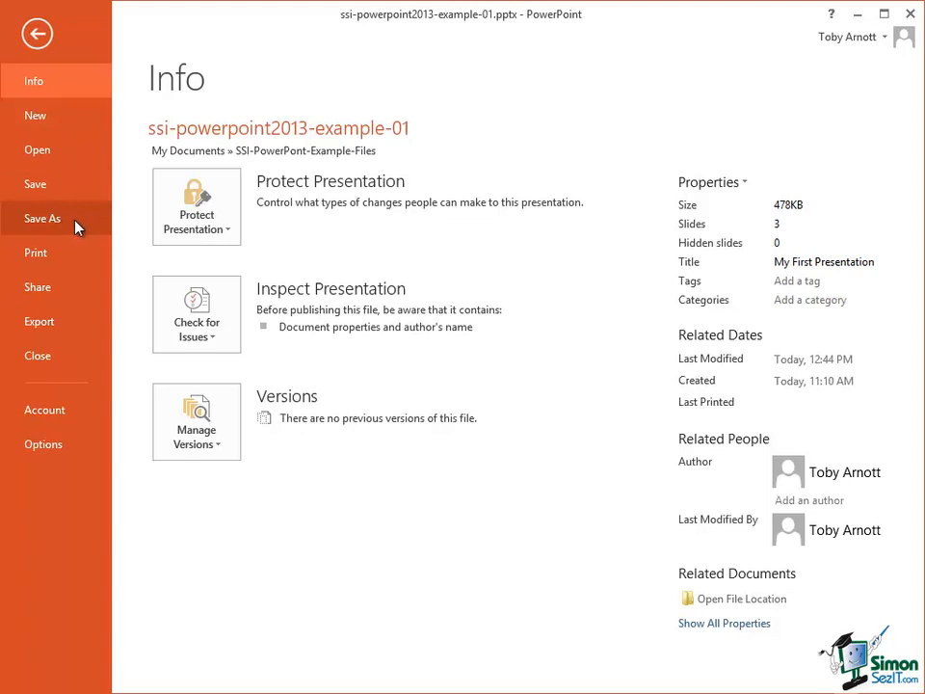
{"action": "mouse_move", "coordinate": [77, 249]}
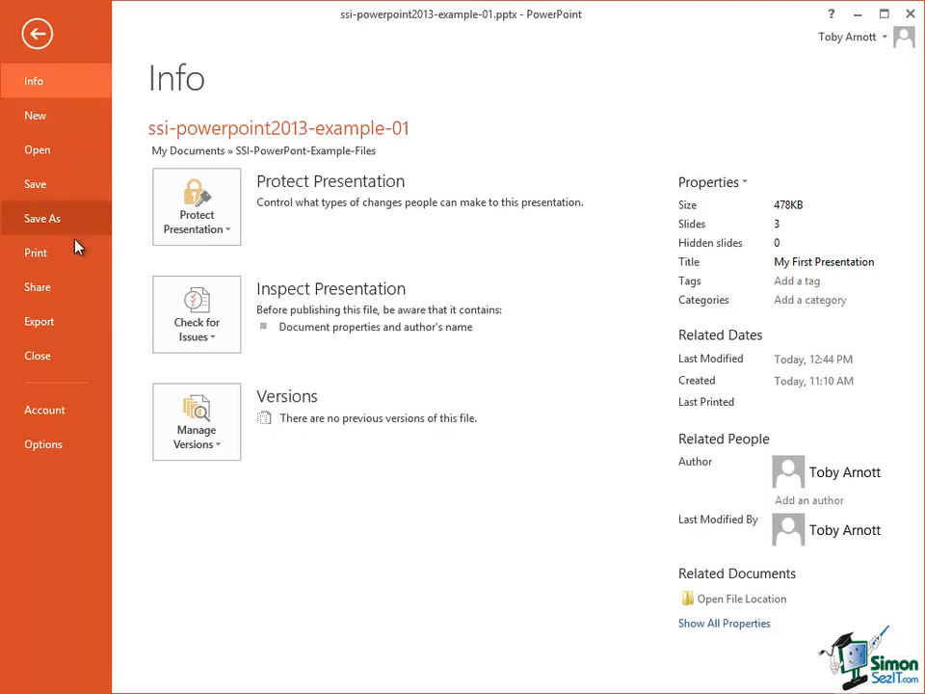
{"action": "mouse_move", "coordinate": [34, 252]}
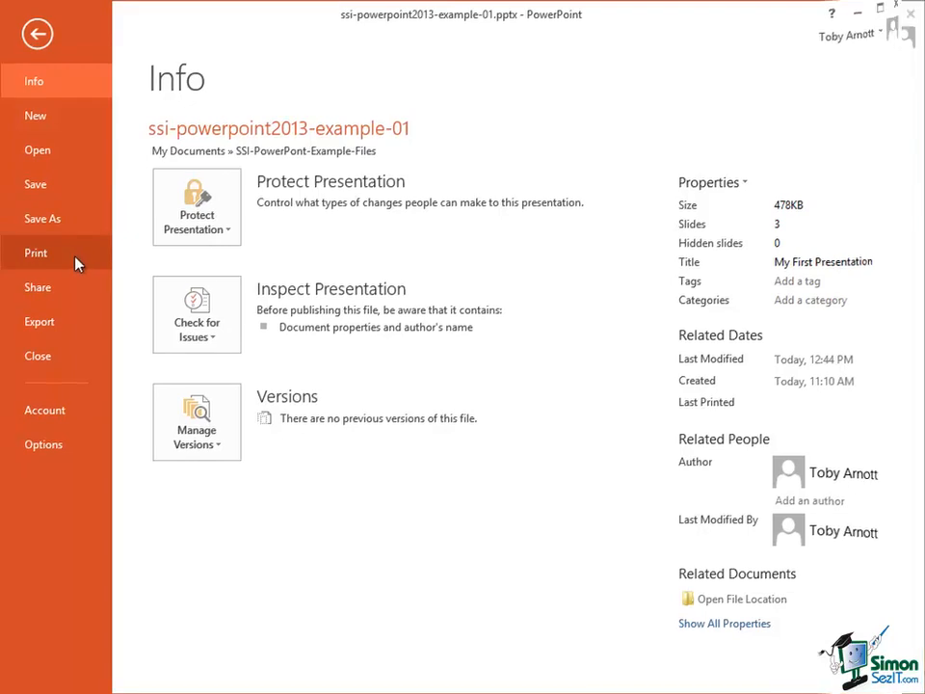
{"action": "mouse_move", "coordinate": [42, 268]}
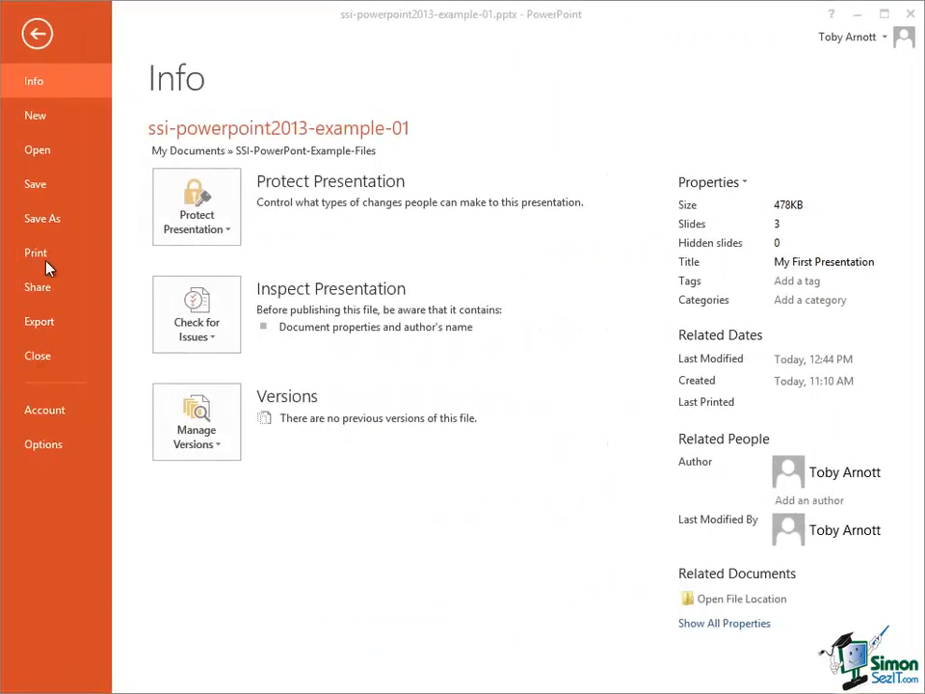
{"action": "left_click", "coordinate": [36, 285]}
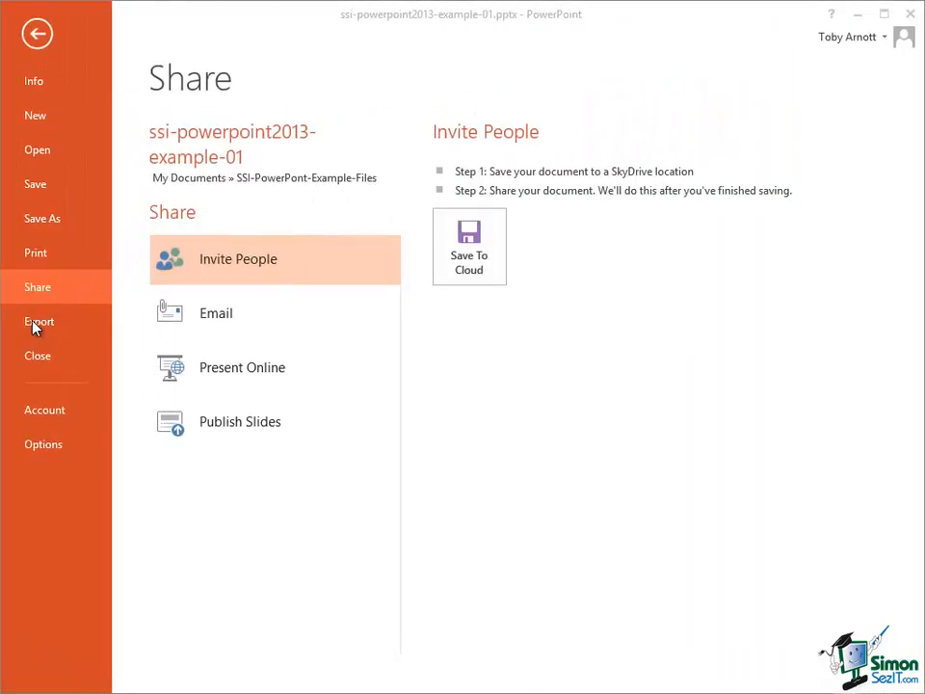
Show the Export page with PDF/XPS, video, CD packaging and handout options.
{"action": "left_click", "coordinate": [39, 320]}
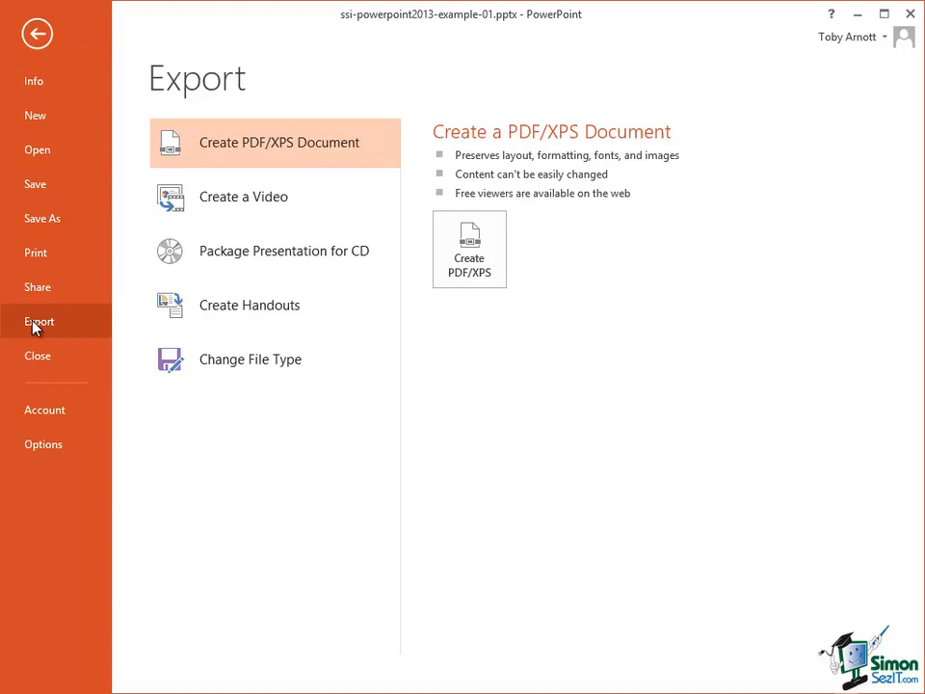
{"action": "mouse_move", "coordinate": [267, 151]}
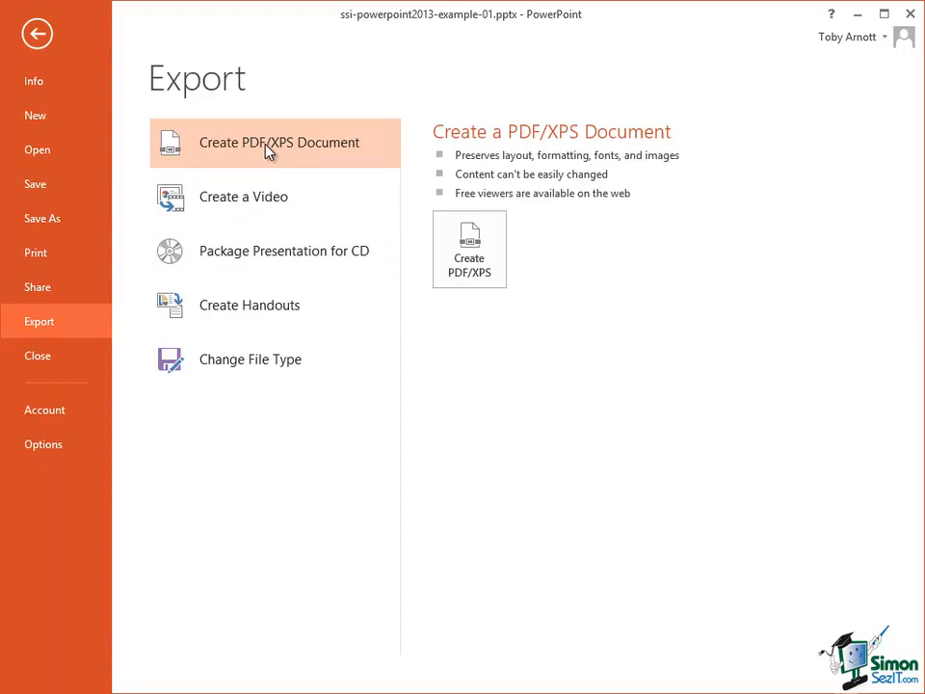
{"action": "mouse_move", "coordinate": [284, 250]}
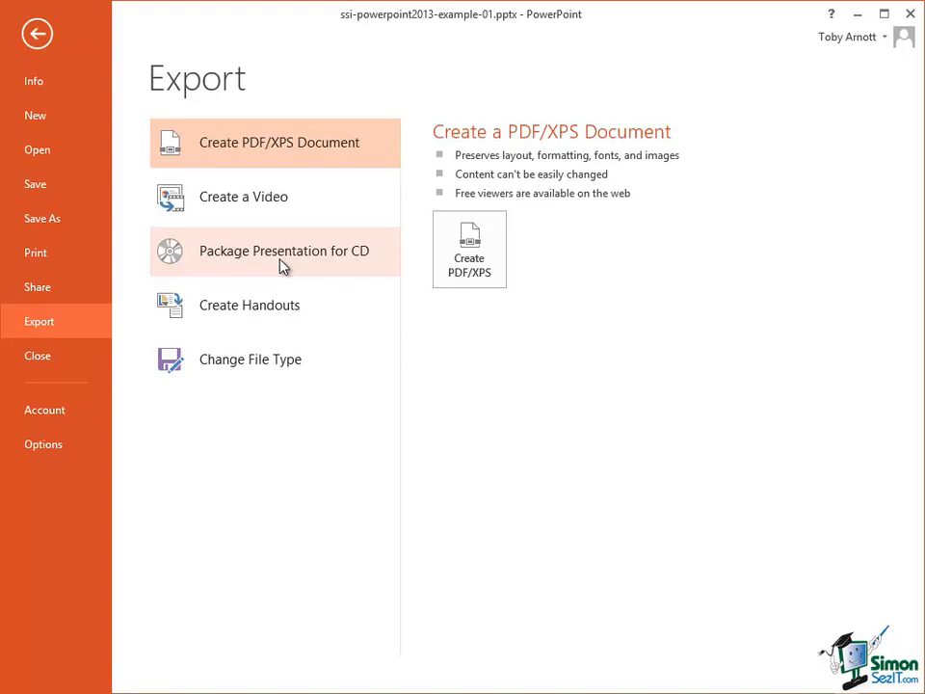
{"action": "mouse_move", "coordinate": [286, 312]}
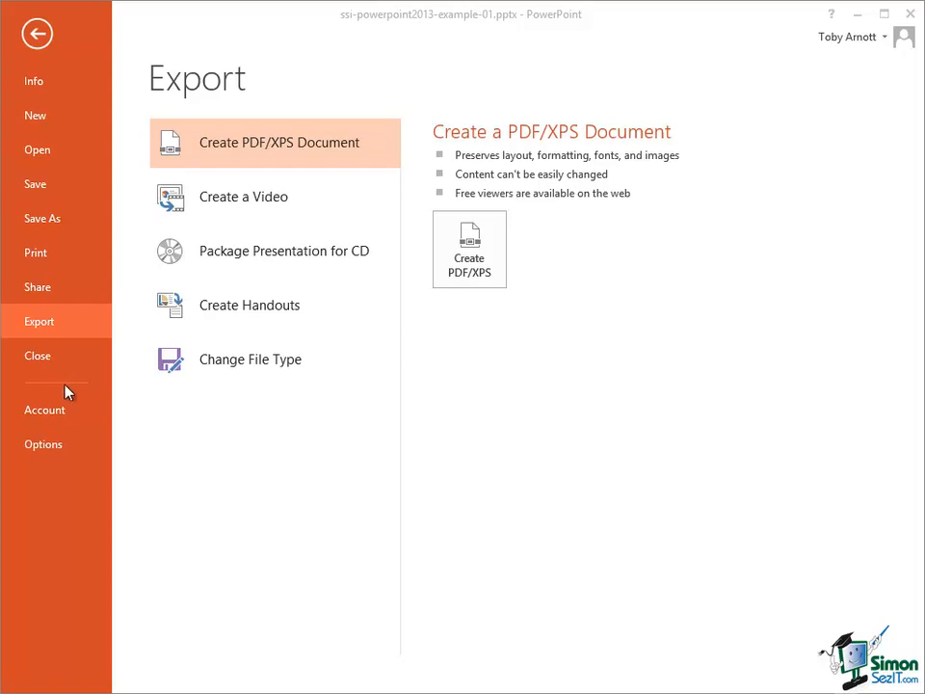
{"action": "mouse_move", "coordinate": [65, 447]}
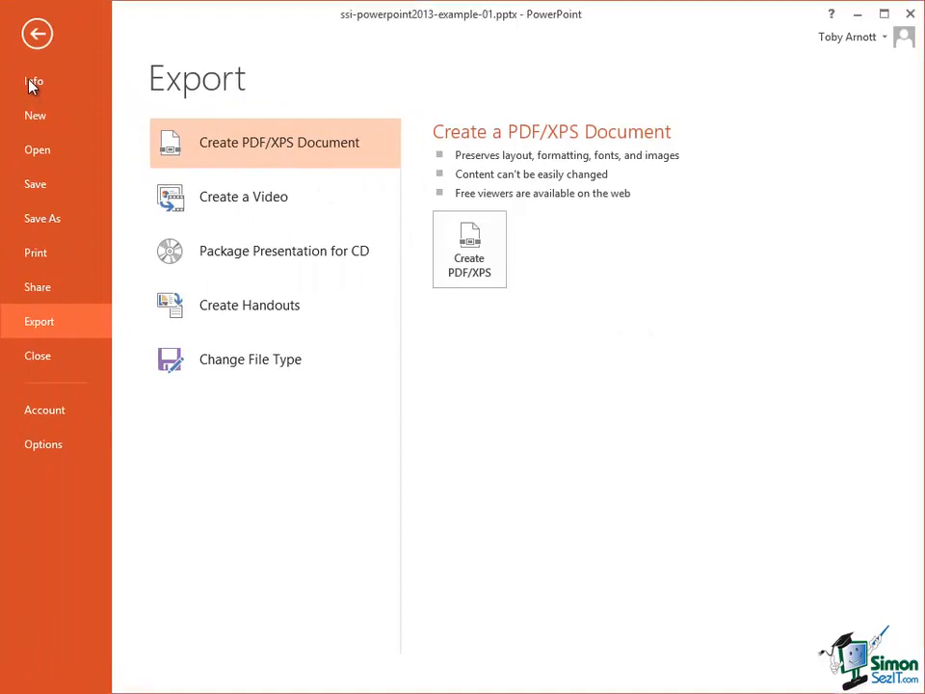
Choose Encrypt with Password under Protect Presentation, enter a password and start re-entering it.
{"action": "left_click", "coordinate": [34, 81]}
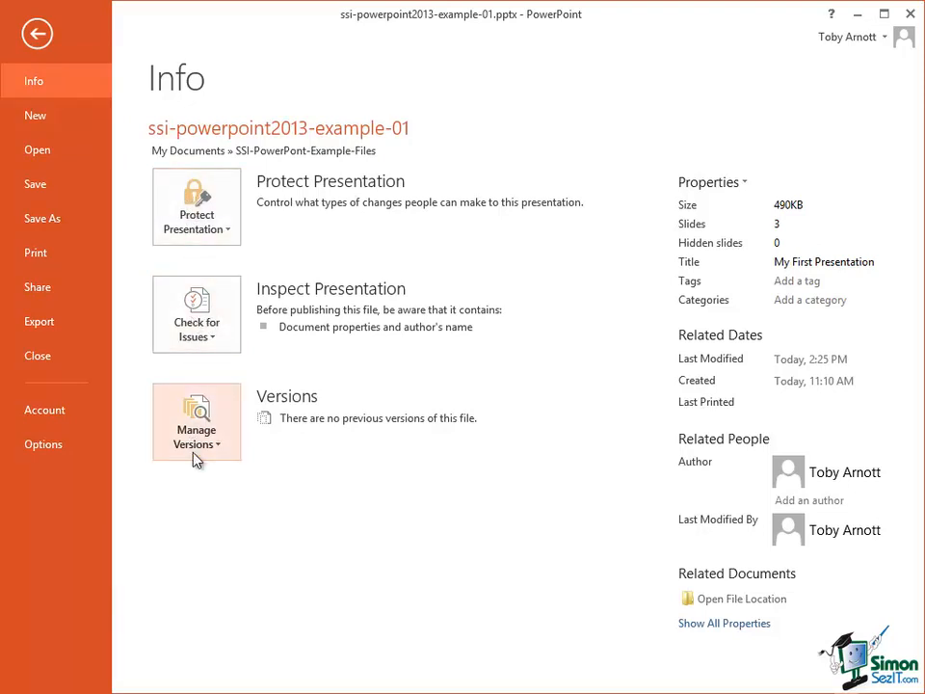
{"action": "mouse_move", "coordinate": [197, 204]}
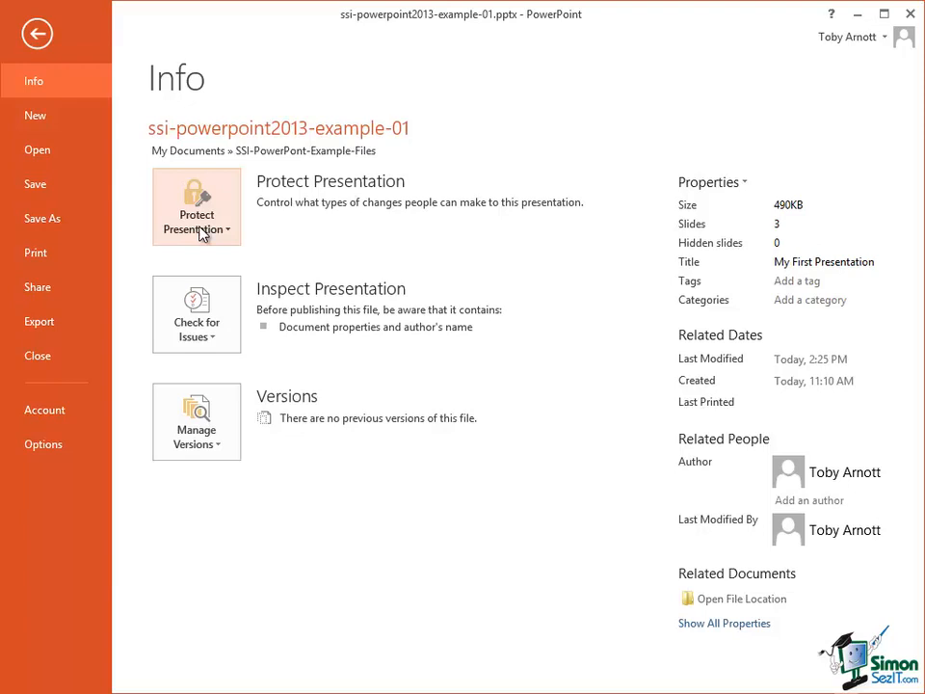
{"action": "left_click", "coordinate": [197, 204]}
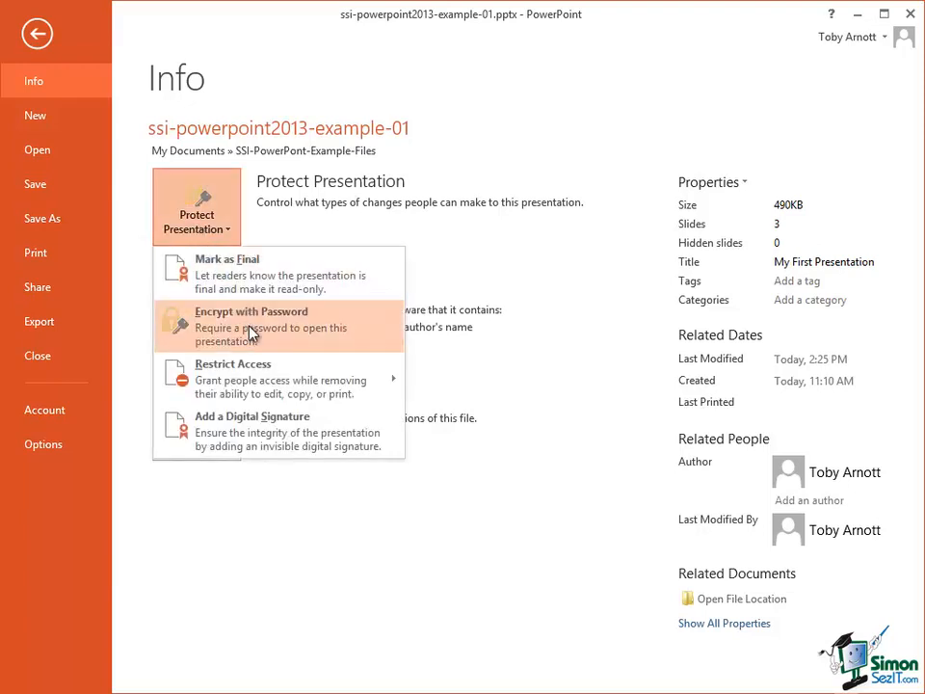
{"action": "left_click", "coordinate": [251, 310]}
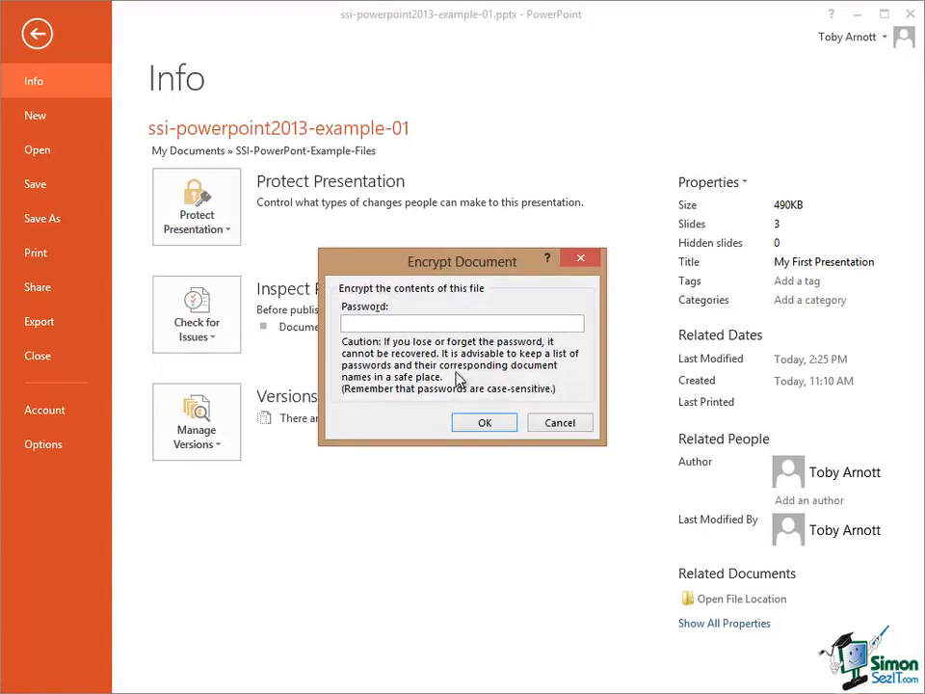
{"action": "mouse_move", "coordinate": [513, 298]}
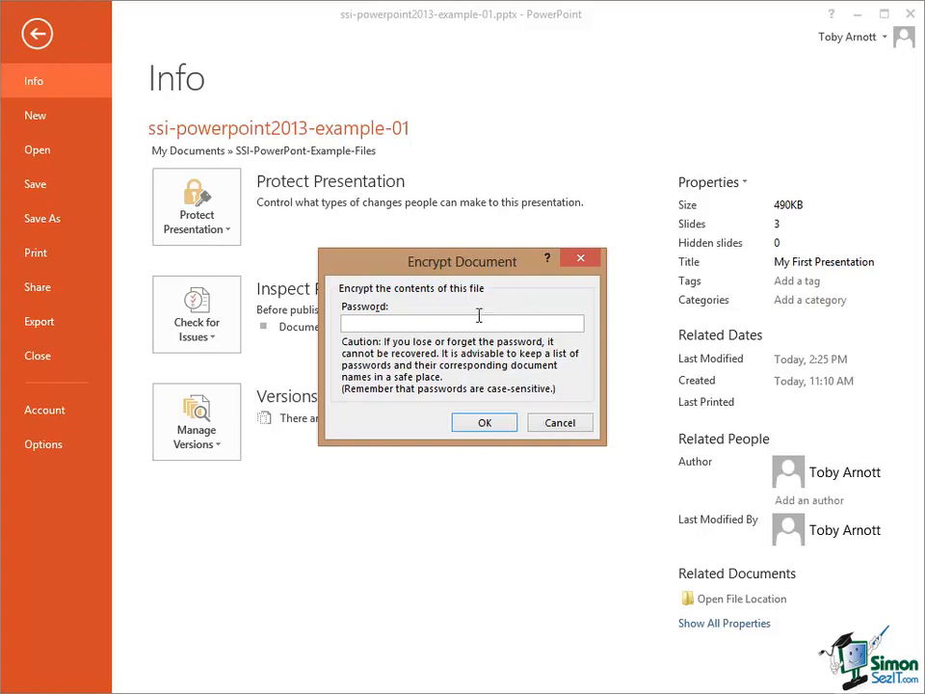
{"action": "mouse_move", "coordinate": [524, 351]}
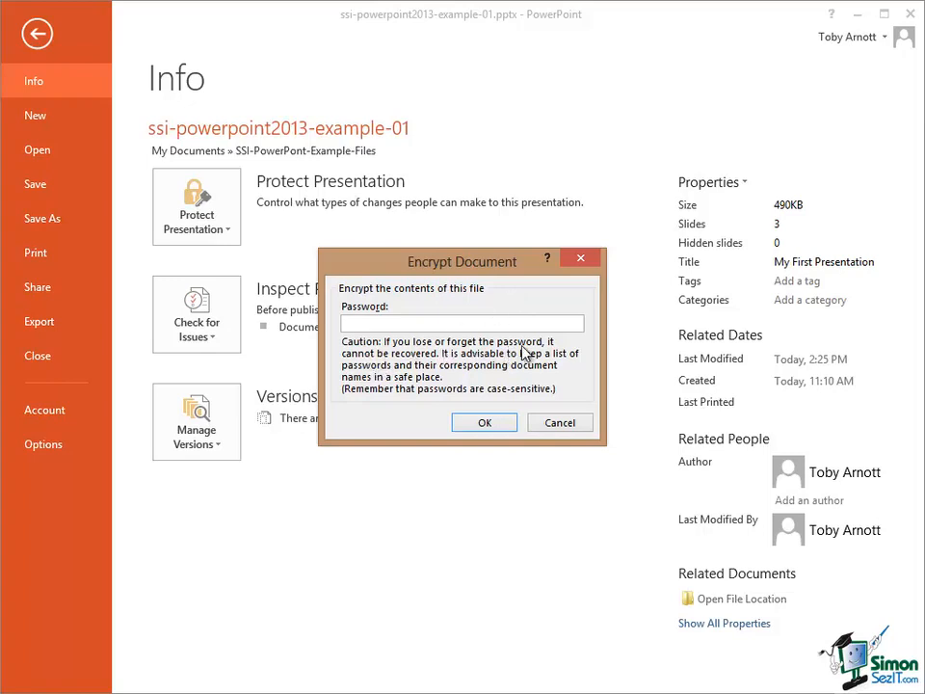
{"action": "mouse_move", "coordinate": [408, 362]}
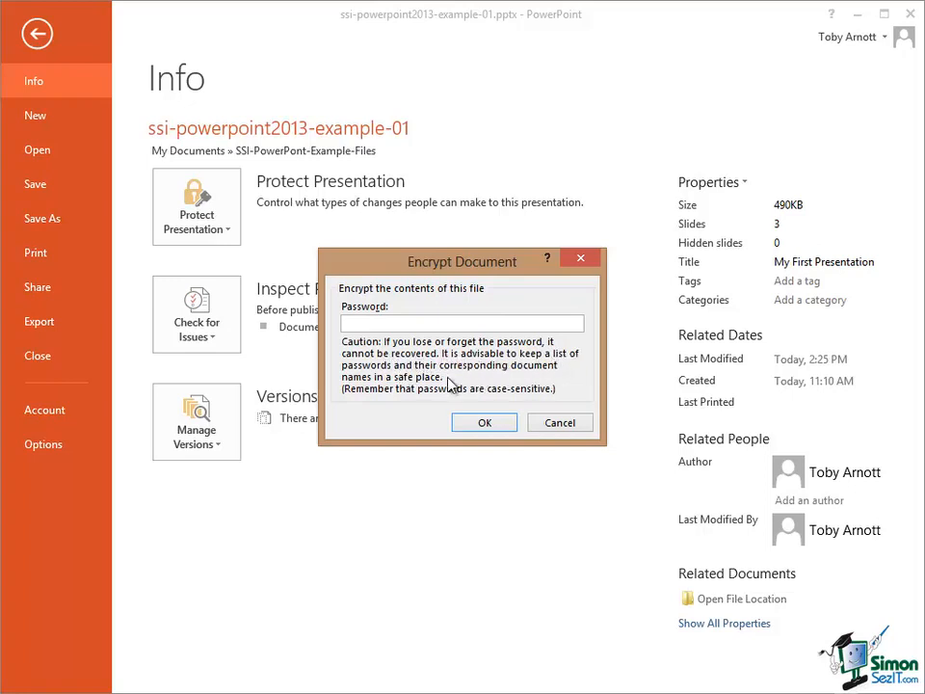
{"action": "mouse_move", "coordinate": [428, 412]}
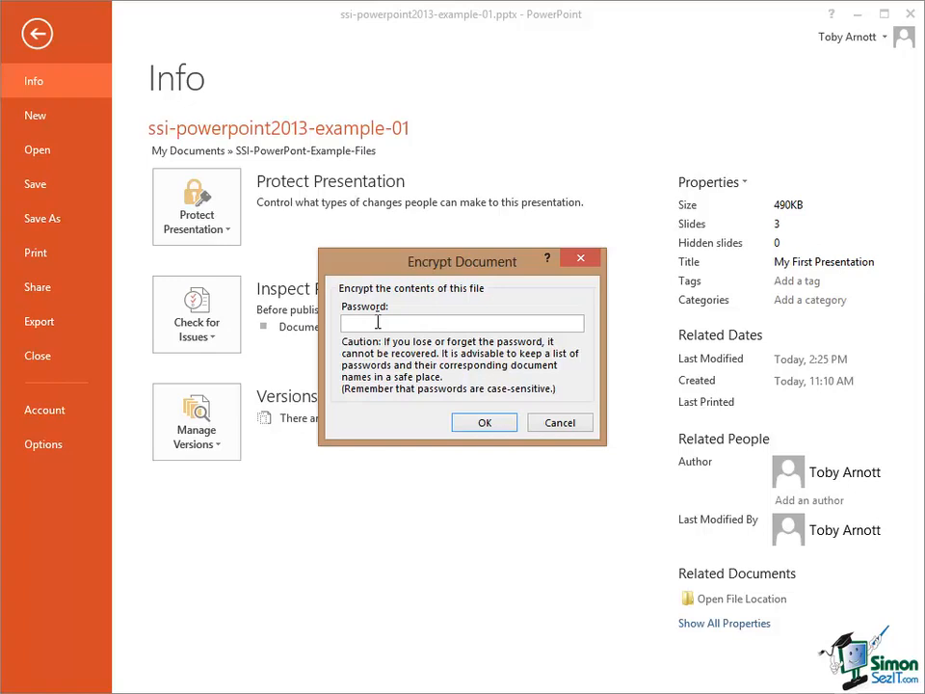
{"action": "type", "text": "•"}
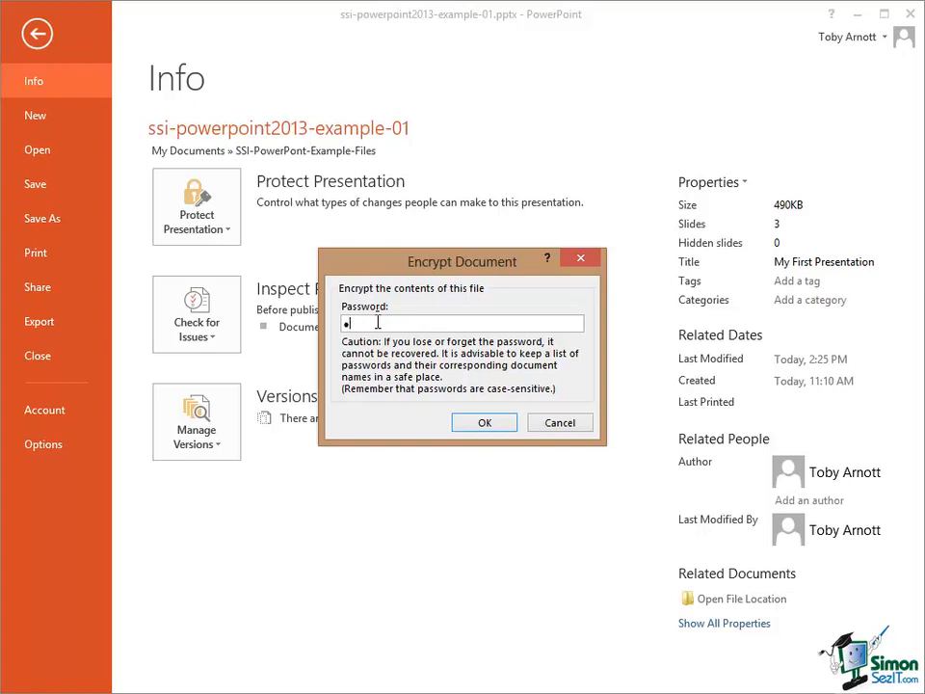
{"action": "type", "text": "••••"}
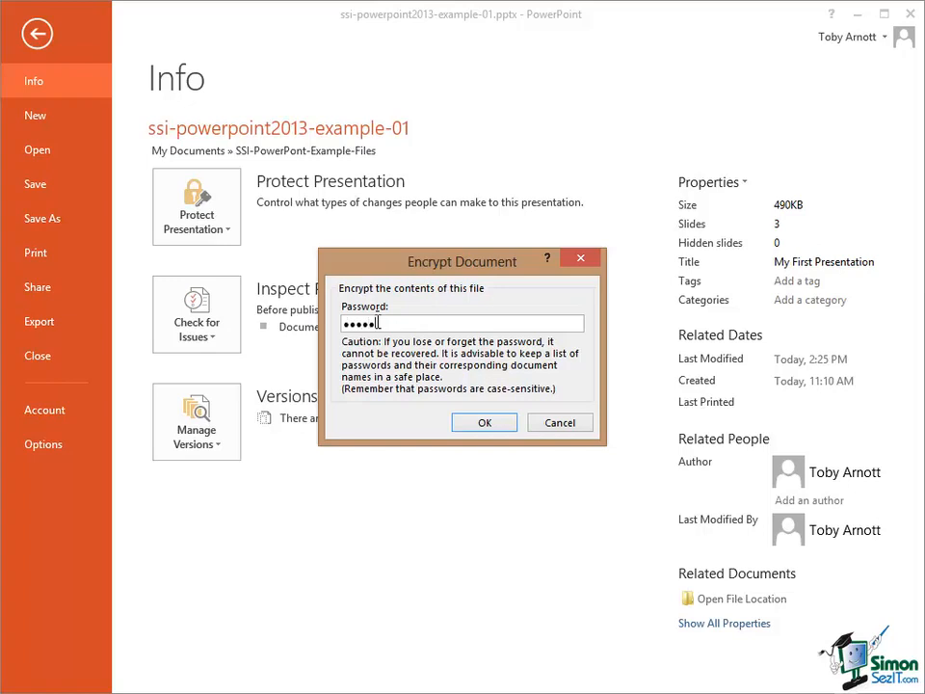
{"action": "type", "text": "•"}
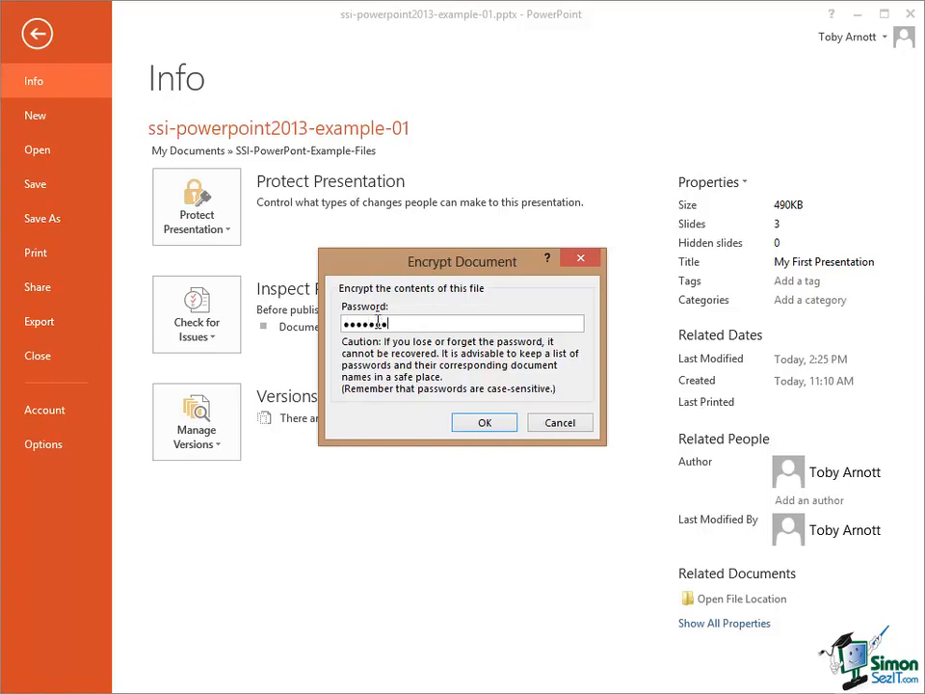
{"action": "left_click", "coordinate": [483, 421]}
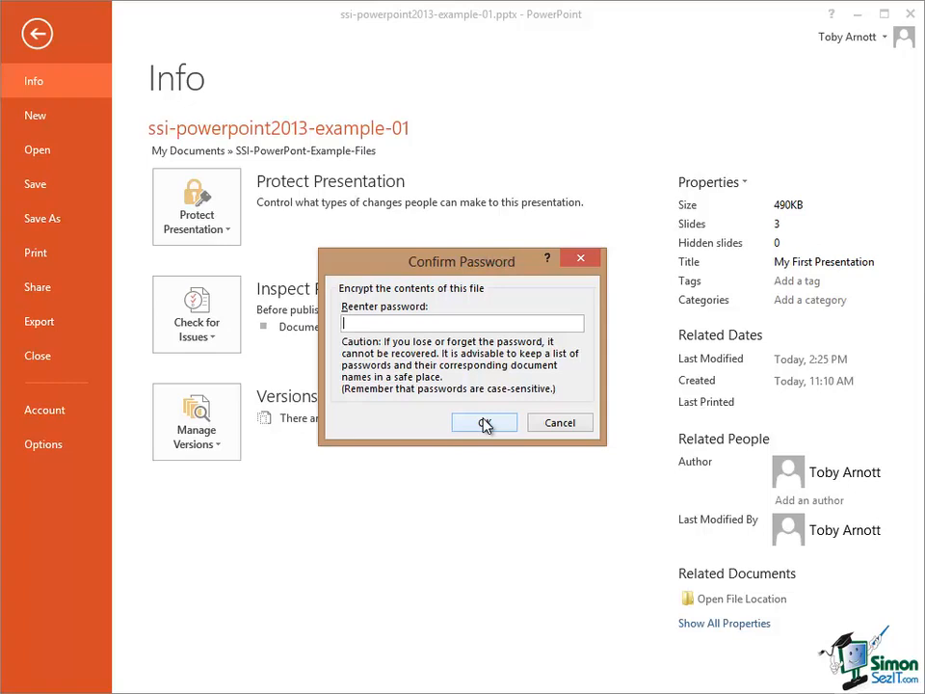
{"action": "type", "text": "•"}
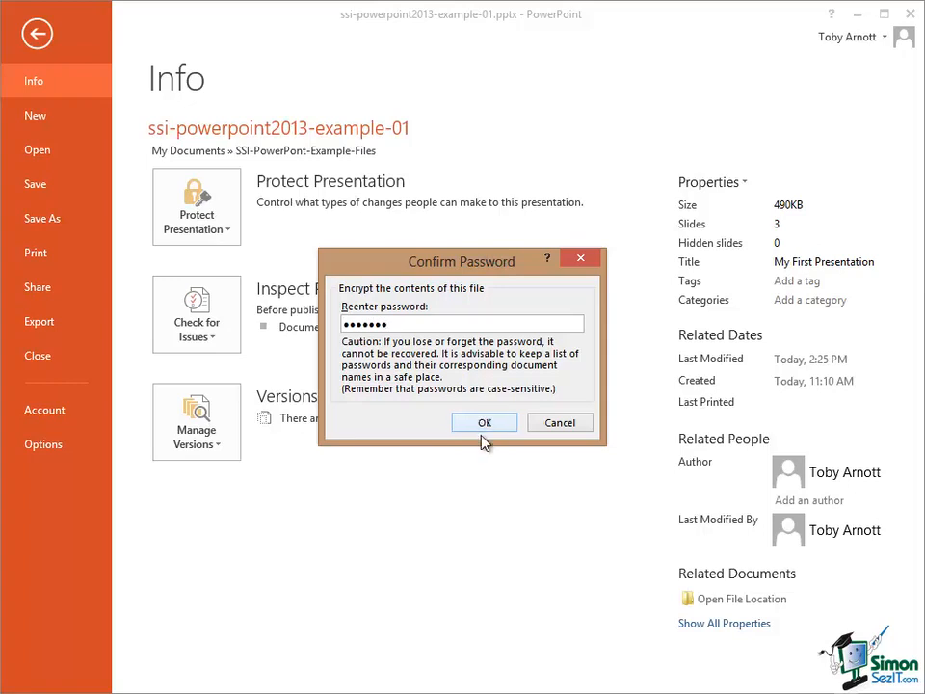
Confirm the password, close the presentation and save the changes.
{"action": "left_click", "coordinate": [483, 422]}
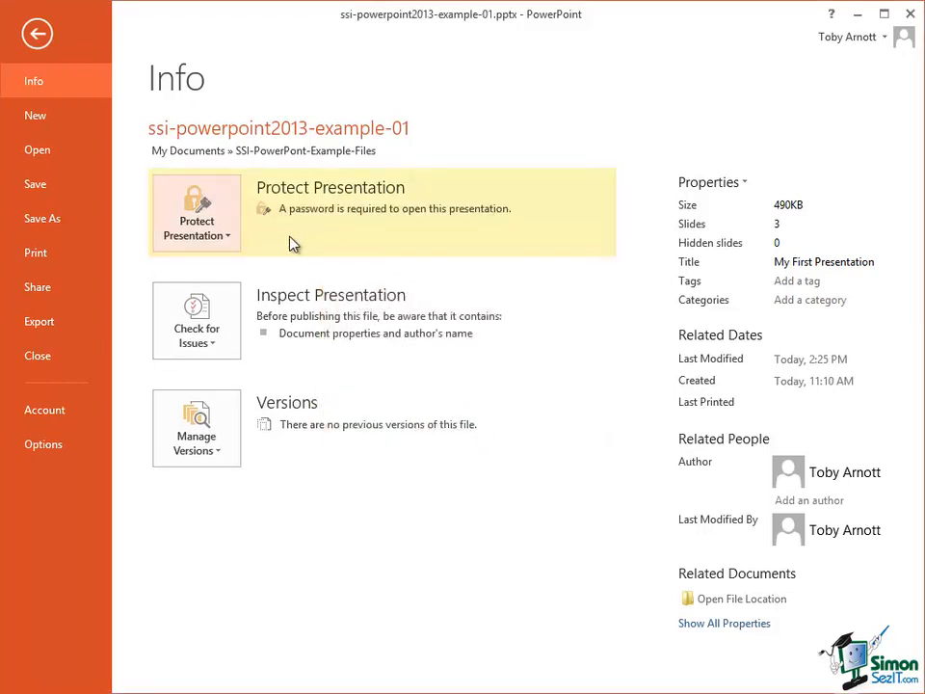
{"action": "mouse_move", "coordinate": [285, 225]}
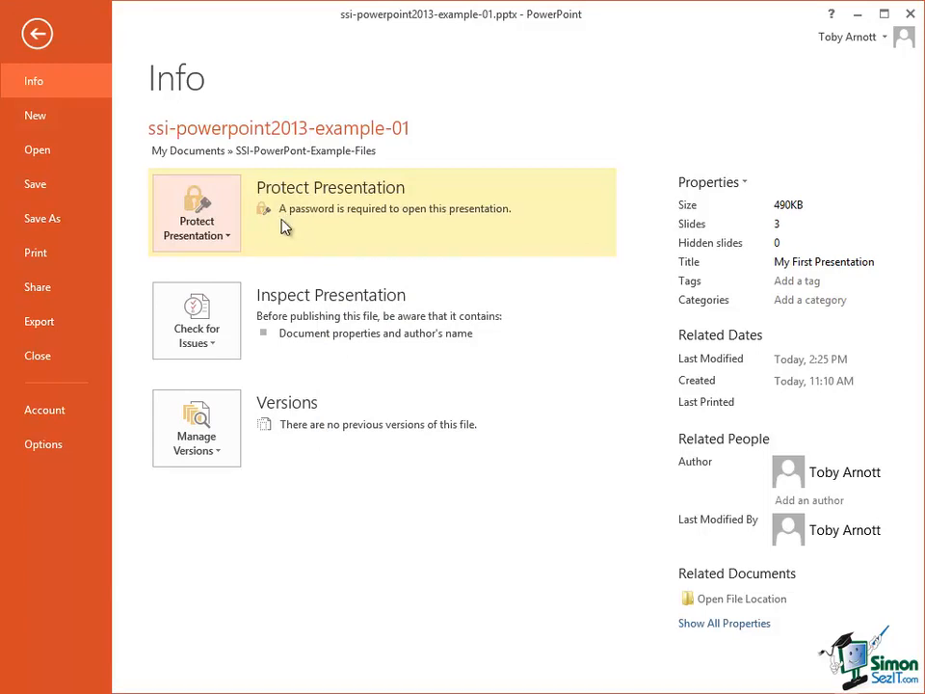
{"action": "mouse_move", "coordinate": [512, 235]}
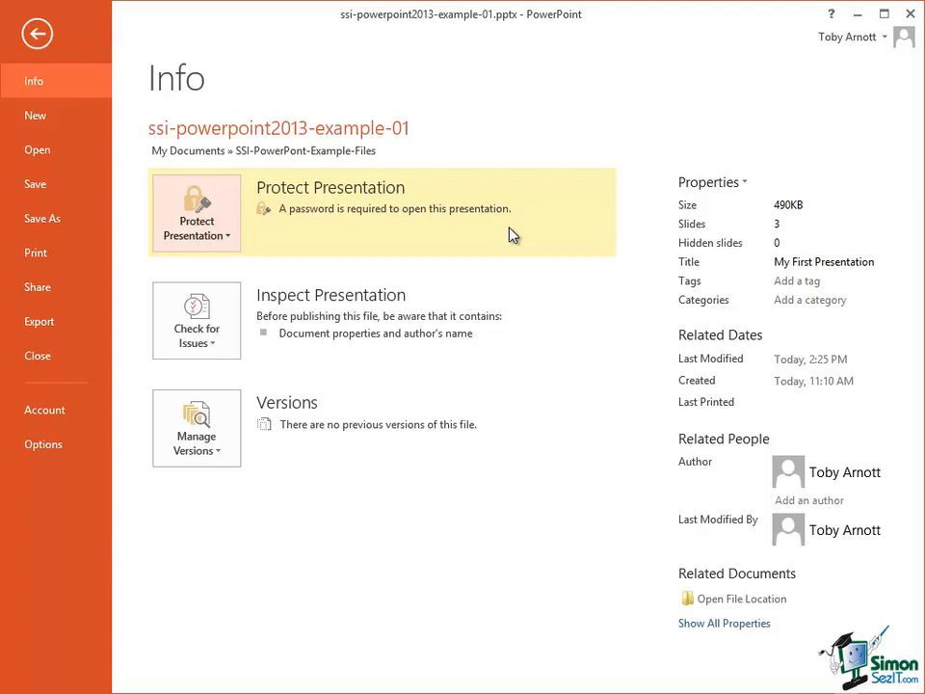
{"action": "mouse_move", "coordinate": [499, 235]}
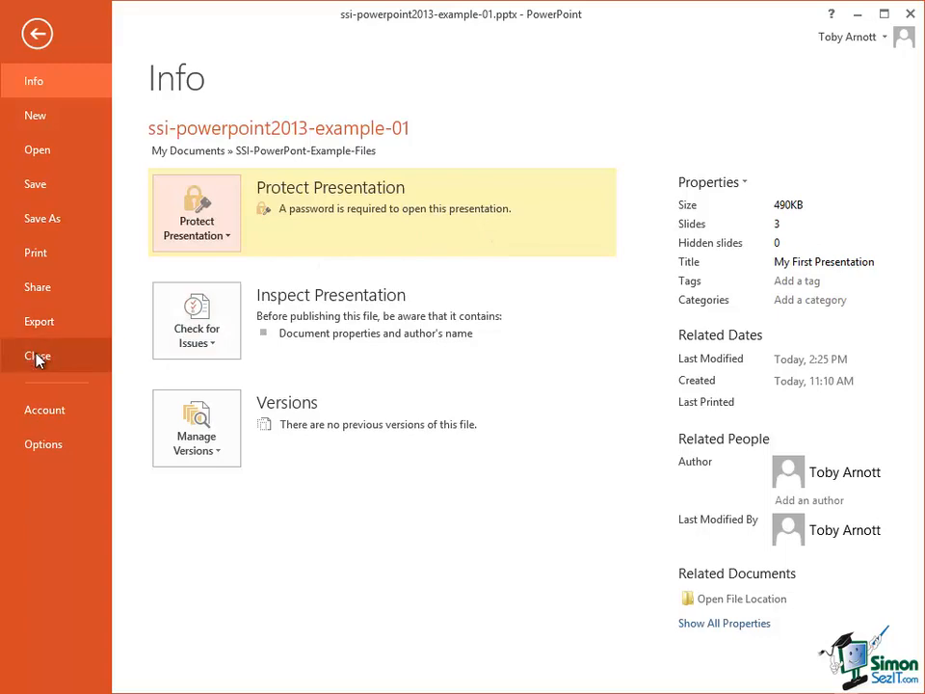
{"action": "left_click", "coordinate": [36, 354]}
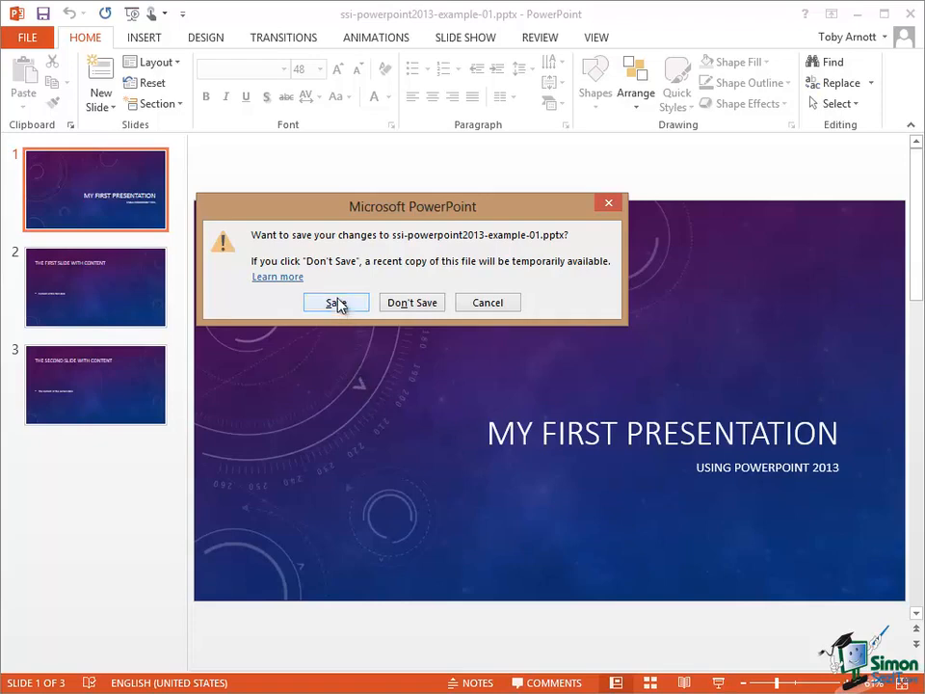
{"action": "left_click", "coordinate": [335, 303]}
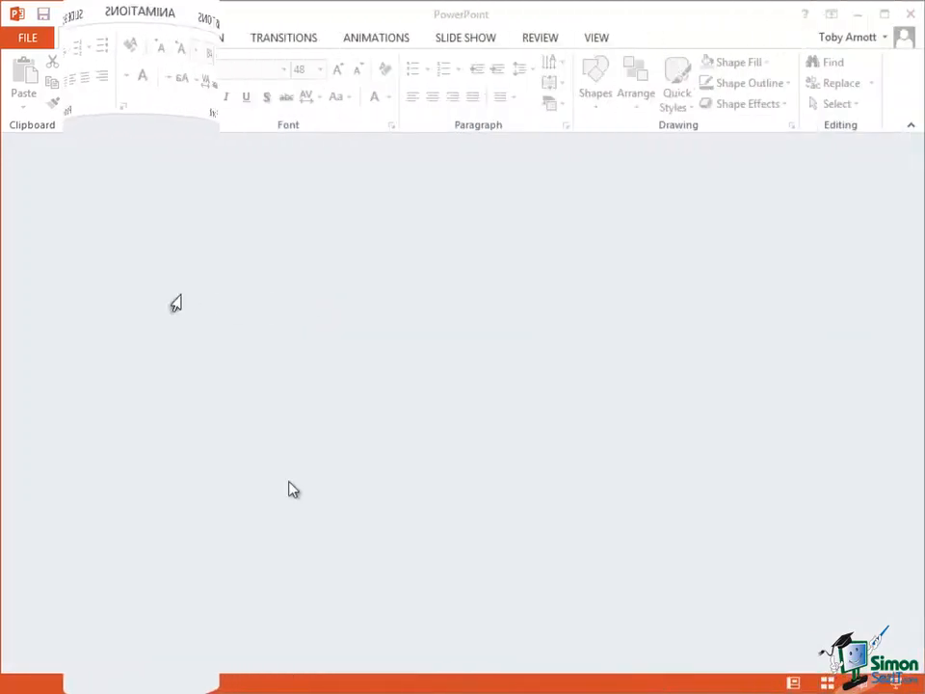
{"action": "left_click", "coordinate": [84, 36]}
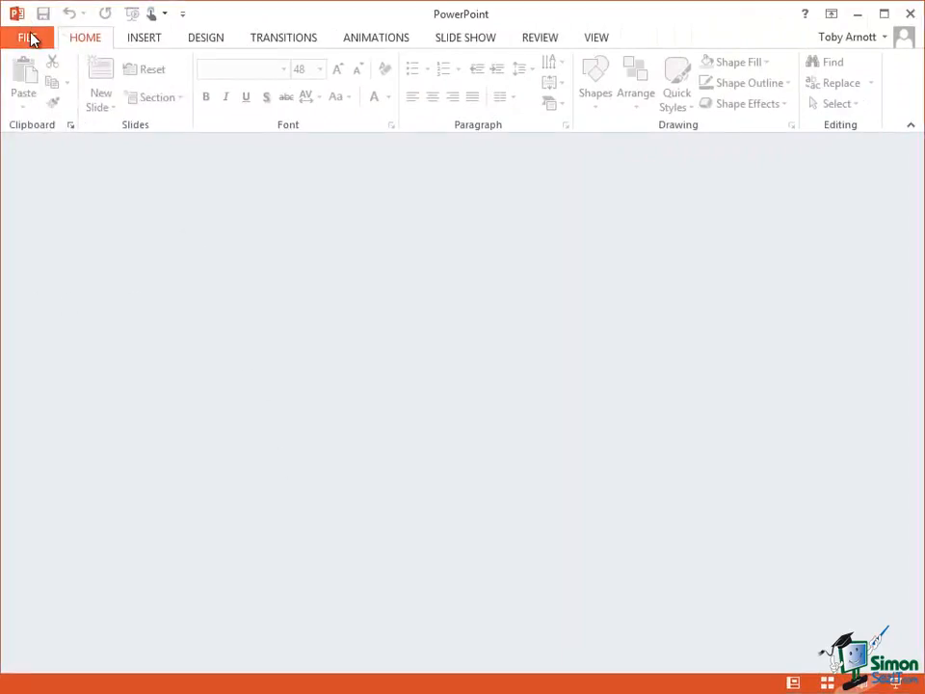
{"action": "left_click", "coordinate": [31, 37]}
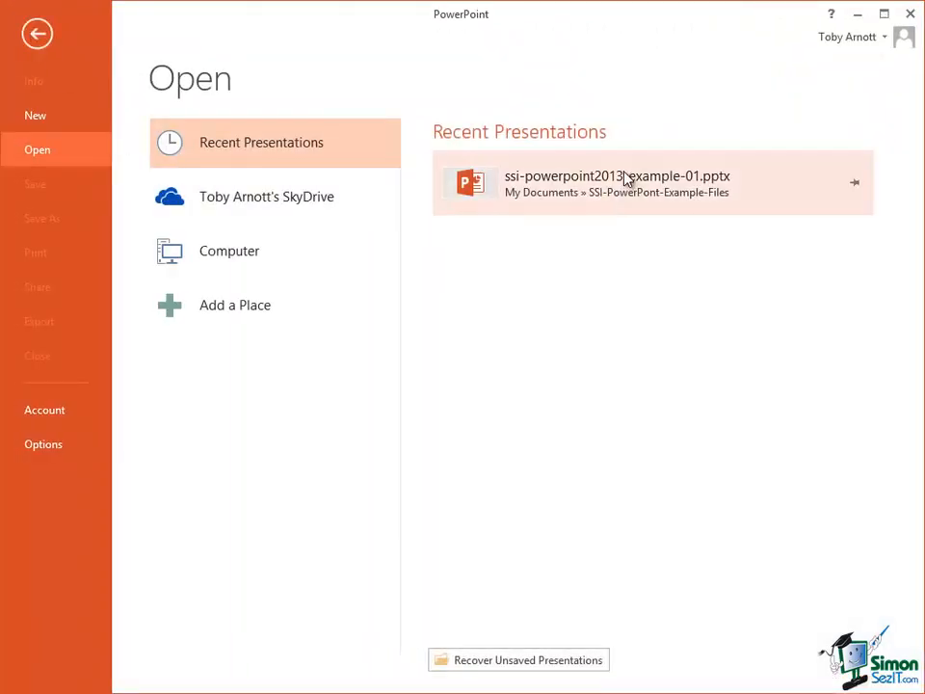
{"action": "left_click", "coordinate": [616, 183]}
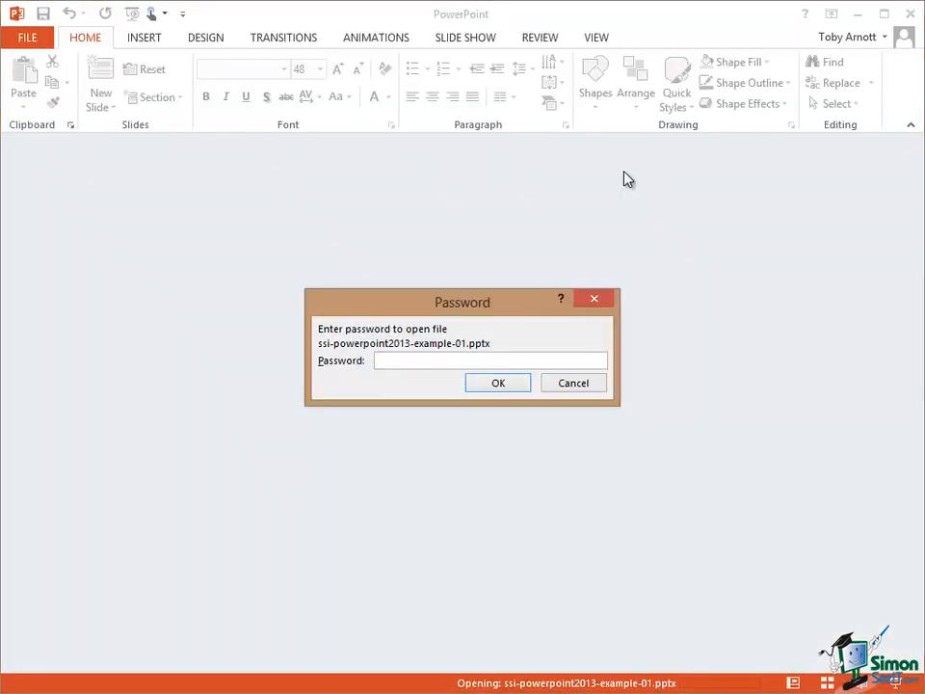
{"action": "type", "text": "***"}
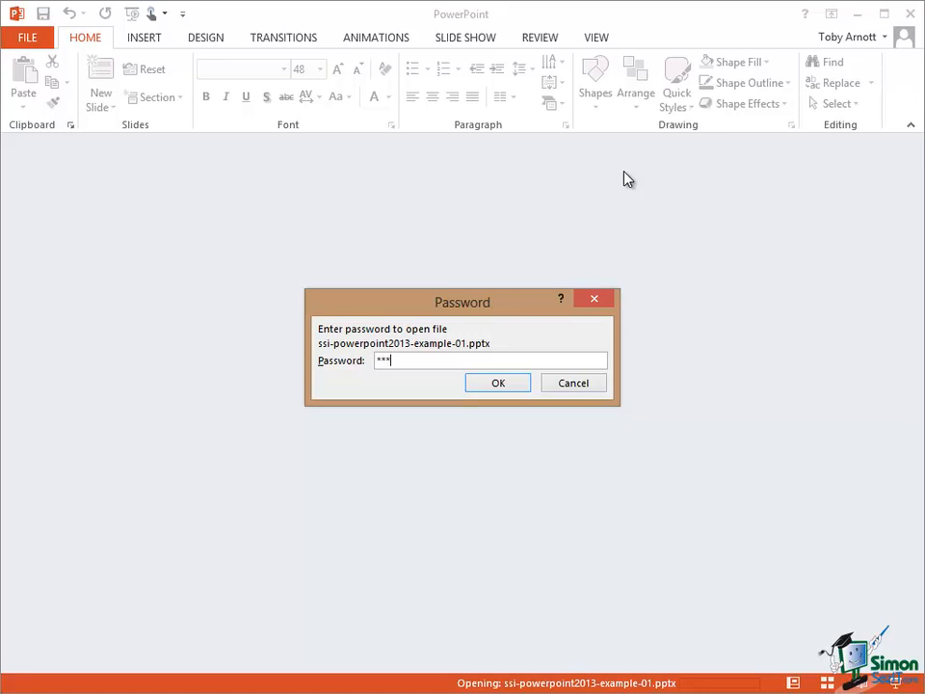
{"action": "type", "text": "****"}
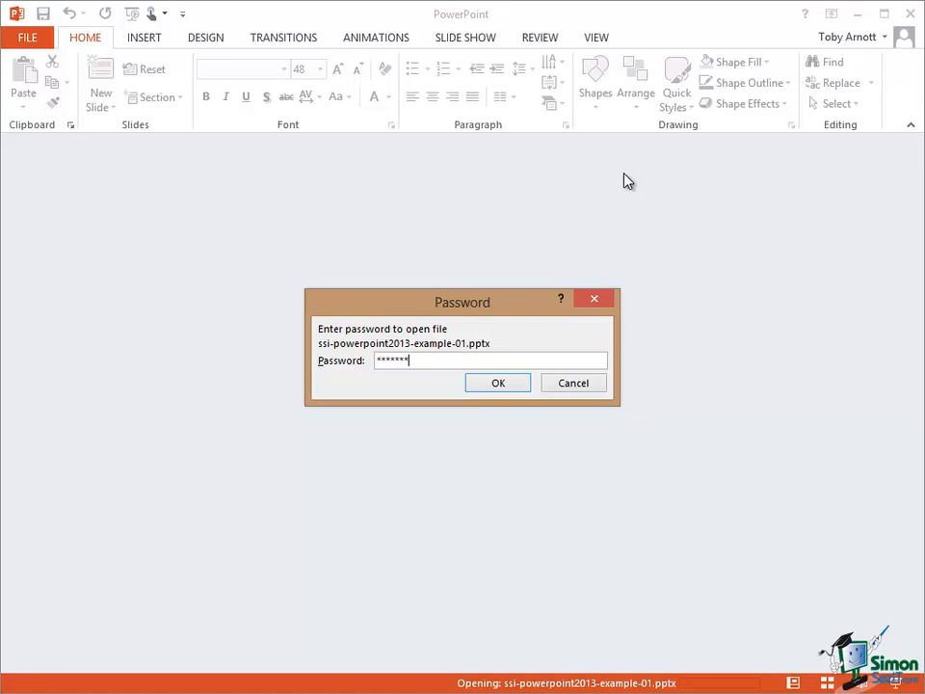
{"action": "left_click", "coordinate": [497, 382]}
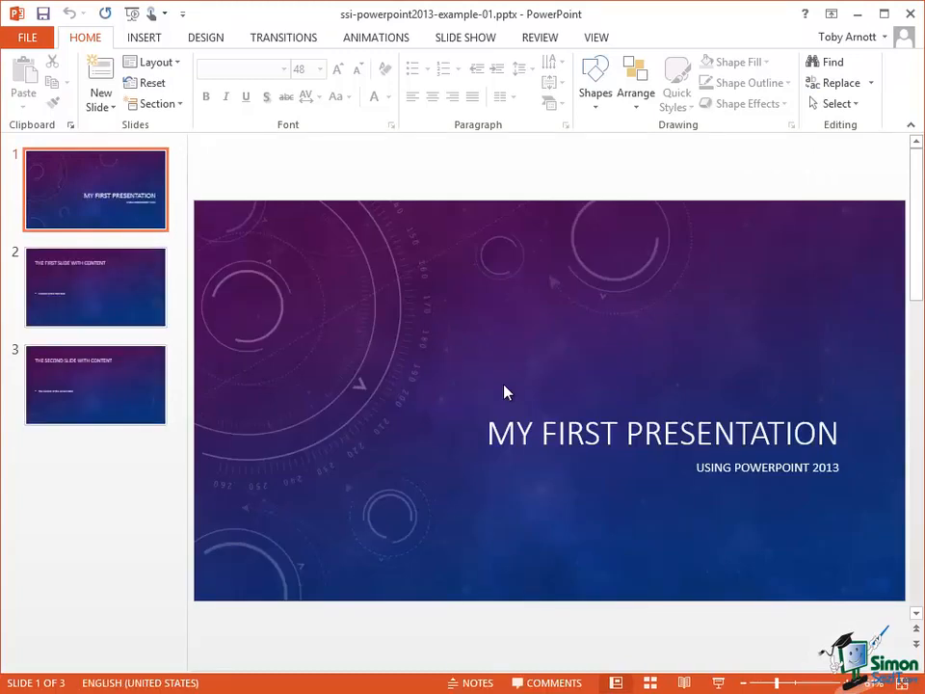
{"action": "mouse_move", "coordinate": [193, 181]}
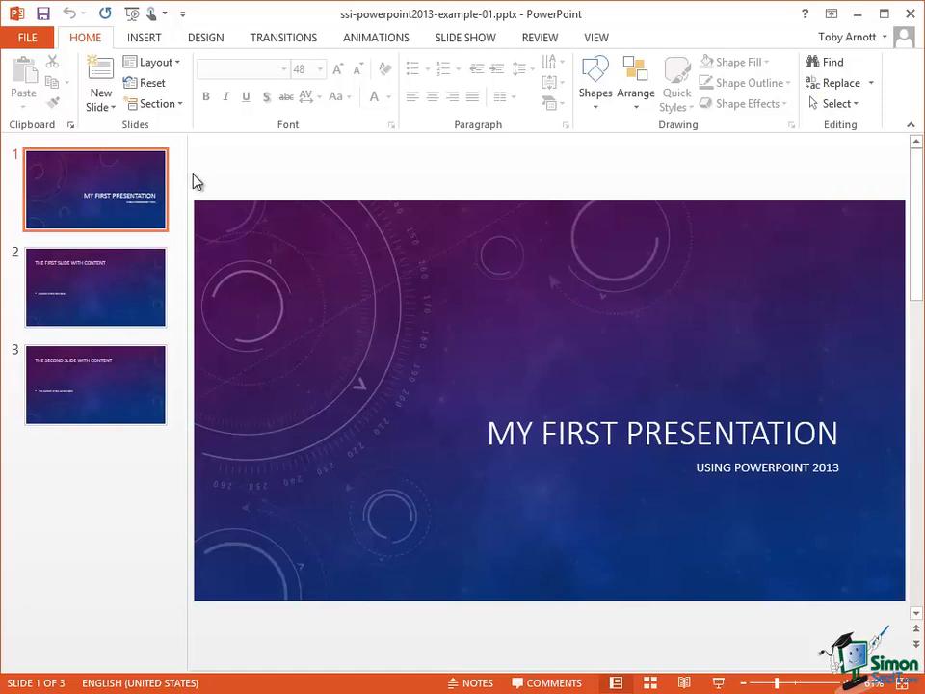
Remove the open password by accepting Encrypt with Password with an empty box.
{"action": "left_click", "coordinate": [27, 36]}
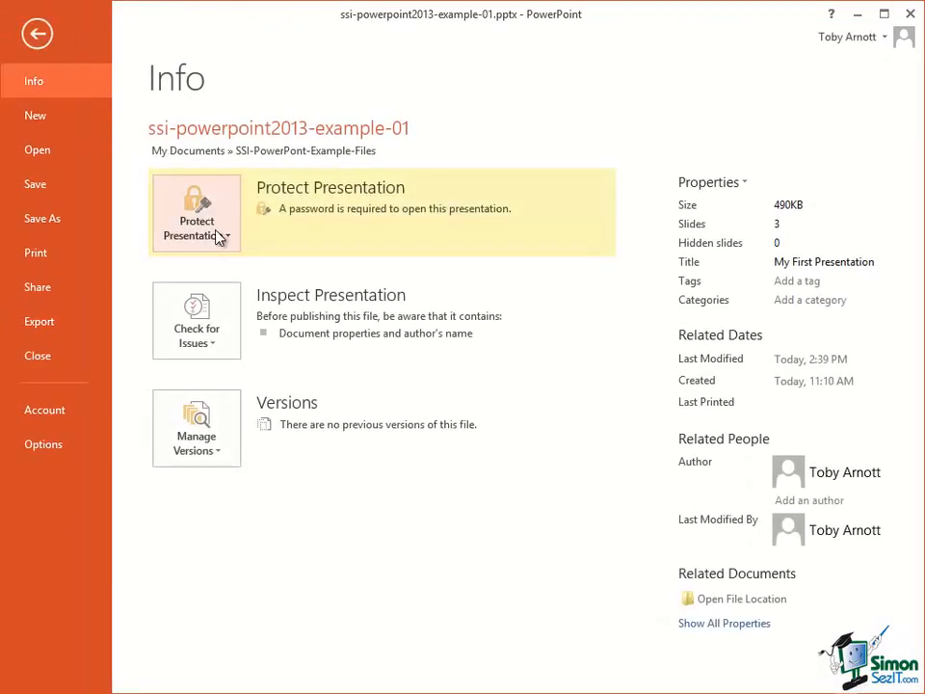
{"action": "left_click", "coordinate": [197, 212]}
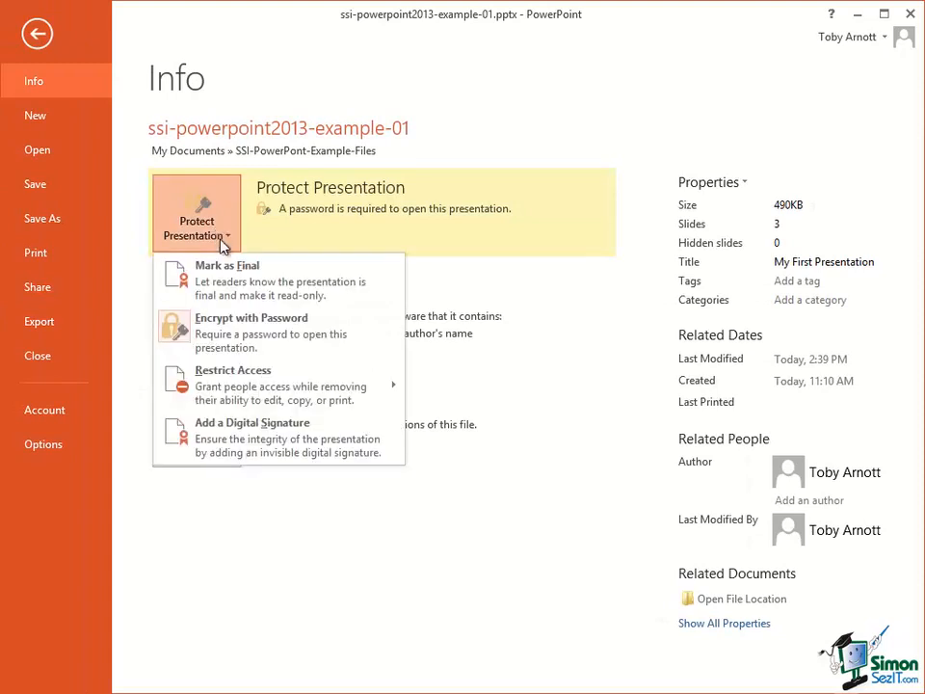
{"action": "left_click", "coordinate": [251, 316]}
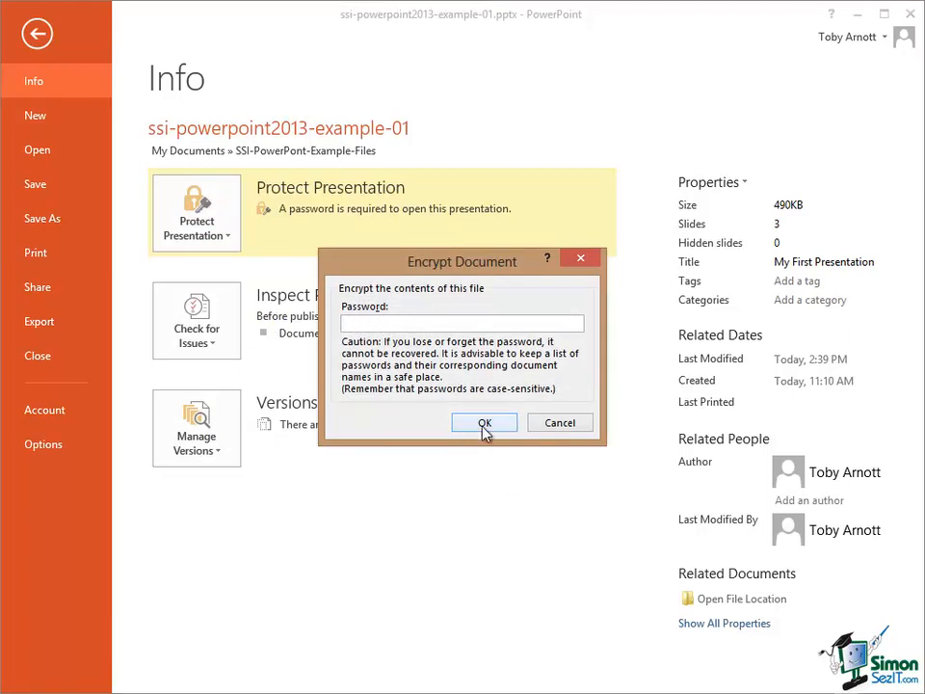
{"action": "left_click", "coordinate": [483, 422]}
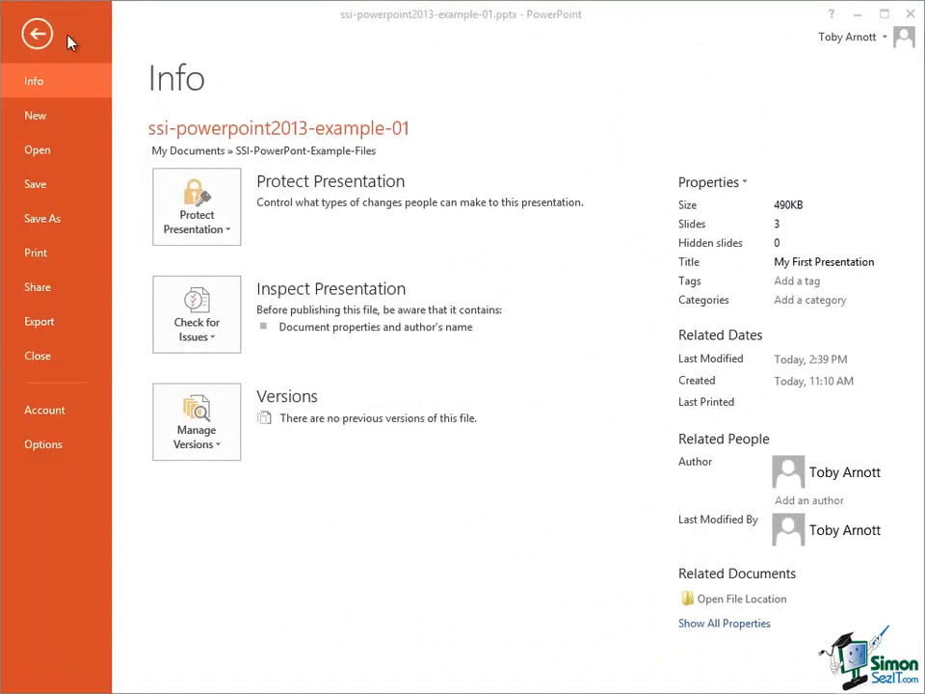
Return from Backstage to the title slide in Normal view.
{"action": "left_click", "coordinate": [37, 33]}
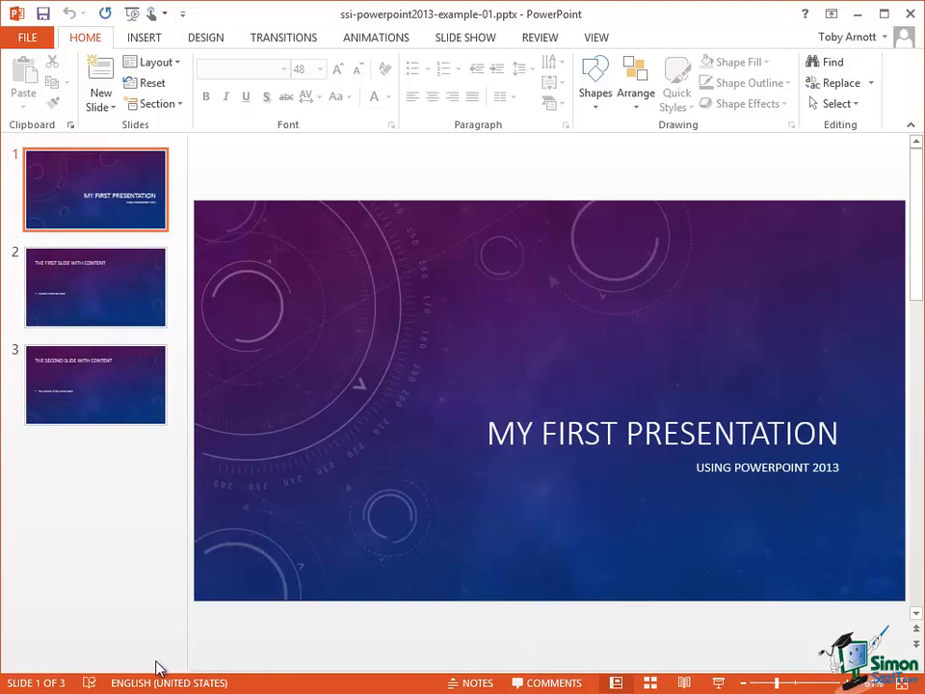
{"action": "mouse_move", "coordinate": [599, 663]}
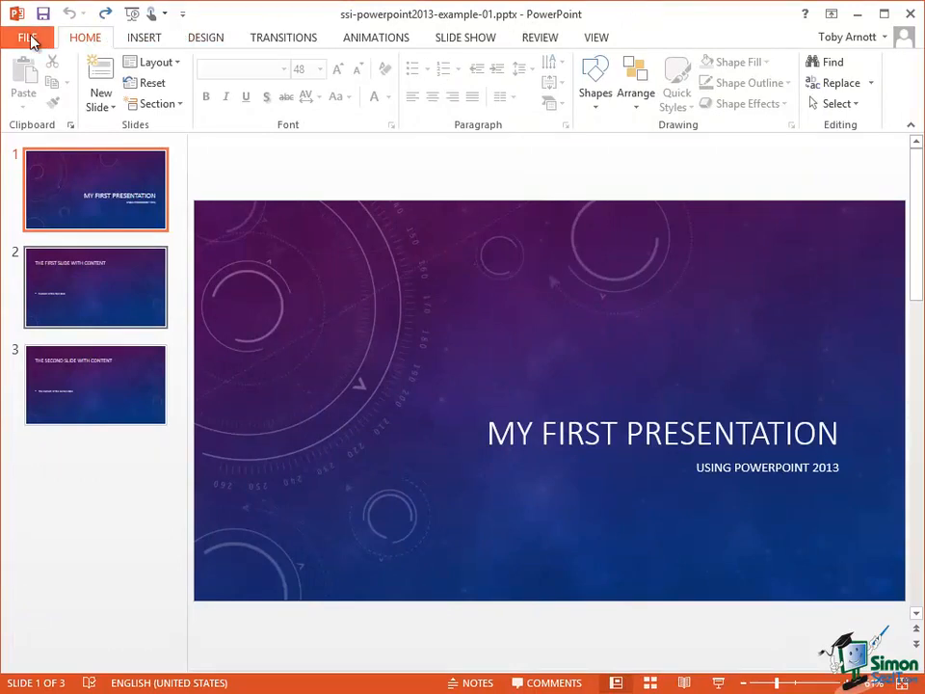
Show the Info page and inspect the presentation's properties area.
{"action": "left_click", "coordinate": [29, 36]}
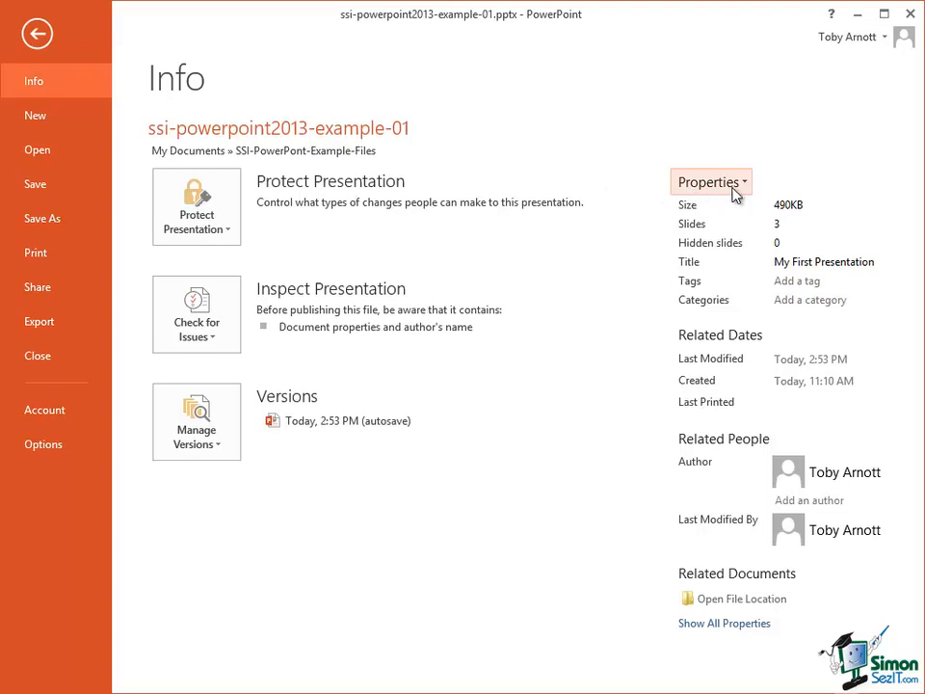
{"action": "mouse_move", "coordinate": [741, 191]}
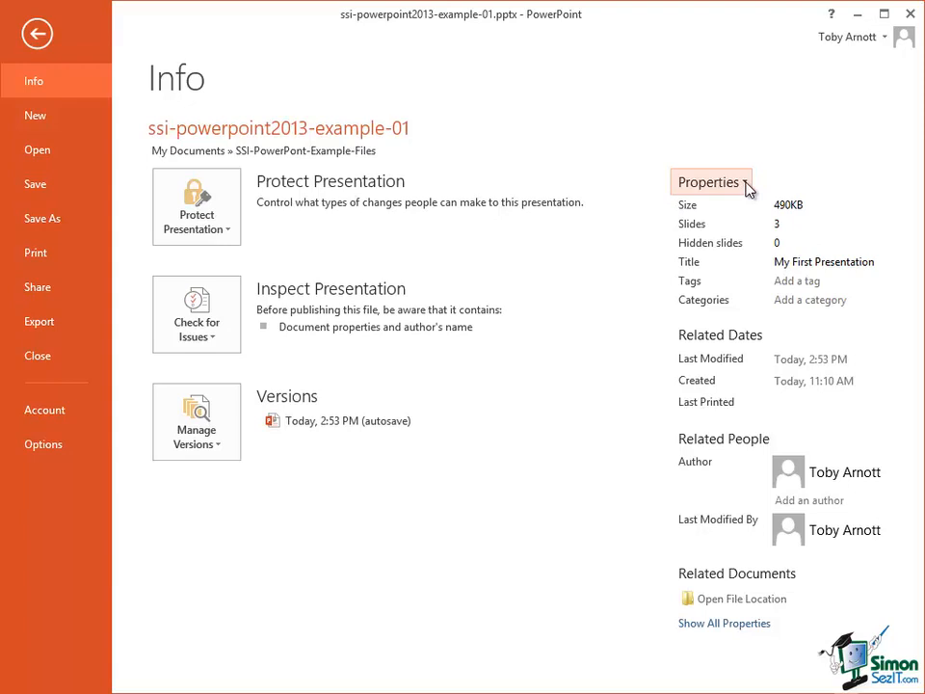
{"action": "mouse_move", "coordinate": [790, 229]}
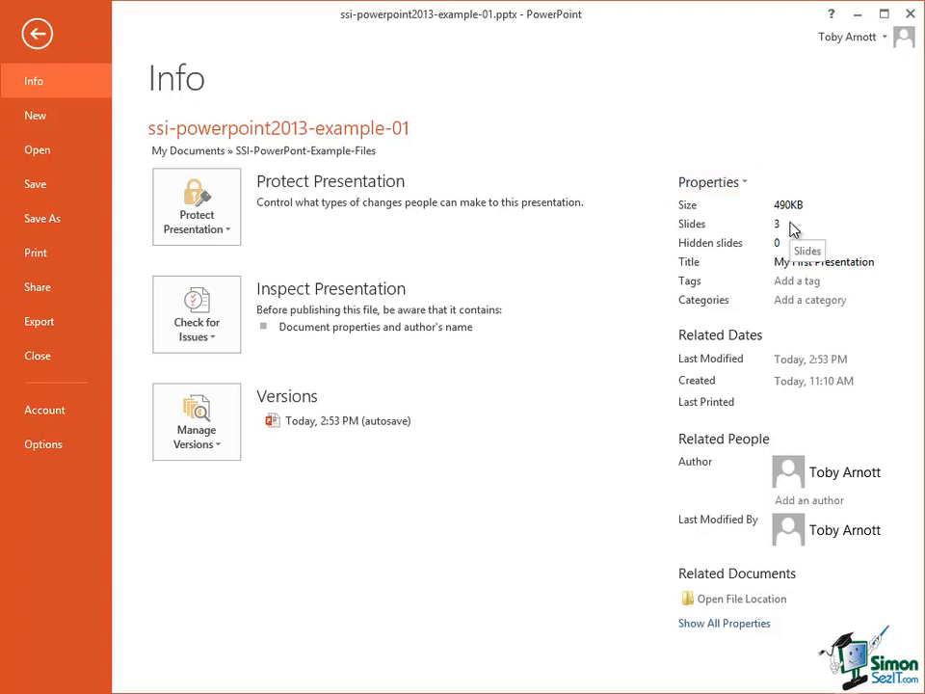
{"action": "left_click", "coordinate": [824, 262]}
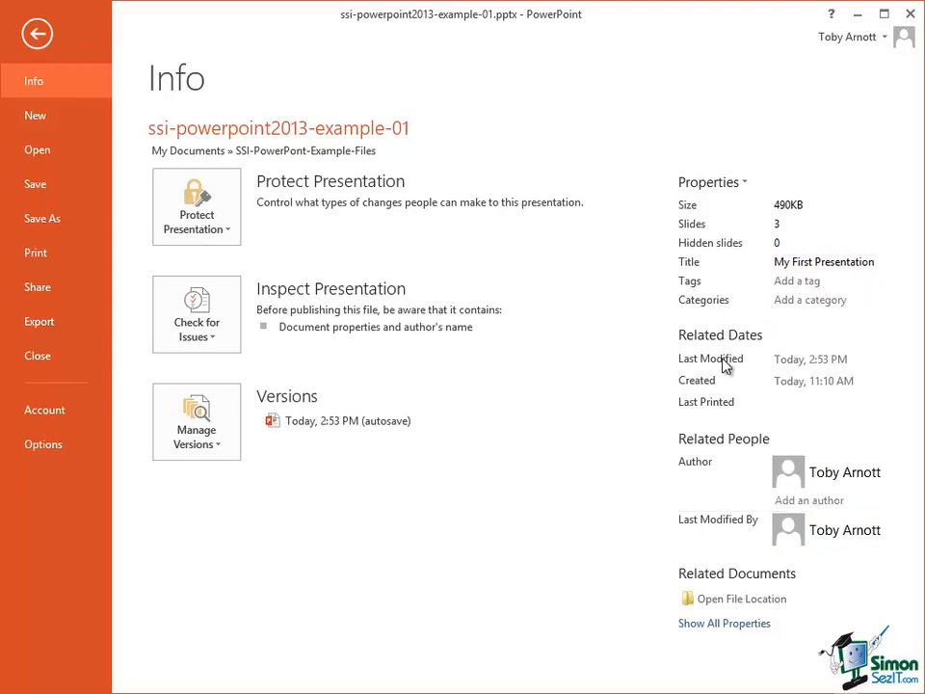
{"action": "mouse_move", "coordinate": [844, 364]}
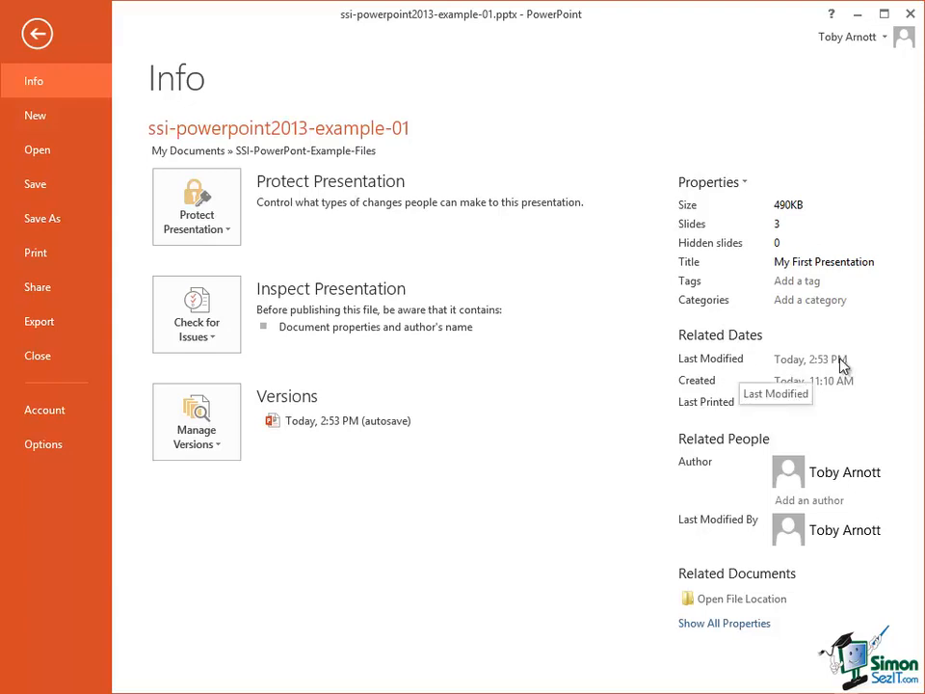
{"action": "mouse_move", "coordinate": [824, 381]}
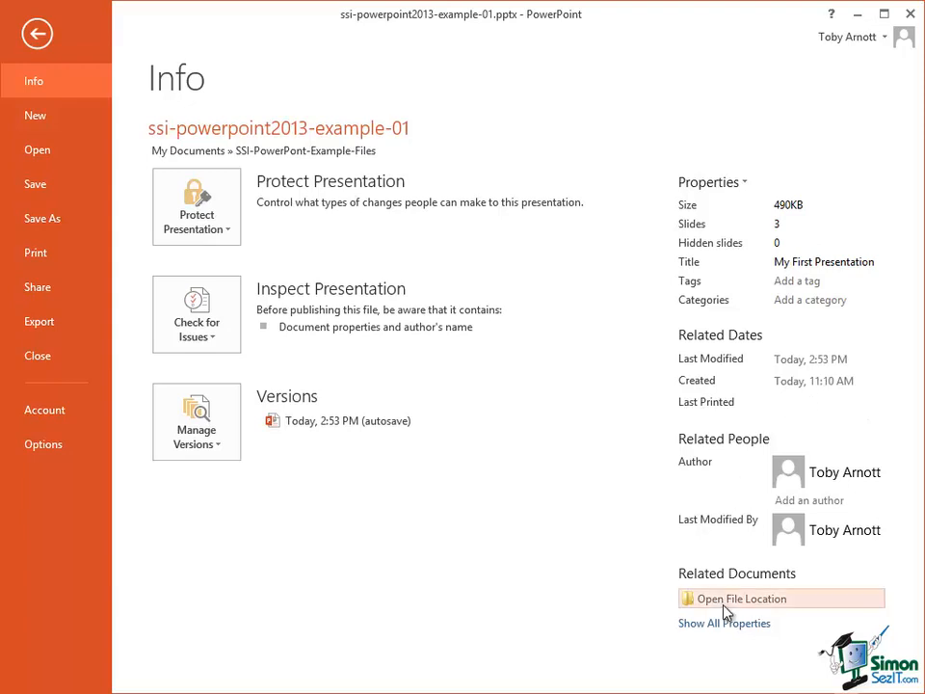
Show all properties and display the Document Panel above the slides.
{"action": "left_click", "coordinate": [725, 623]}
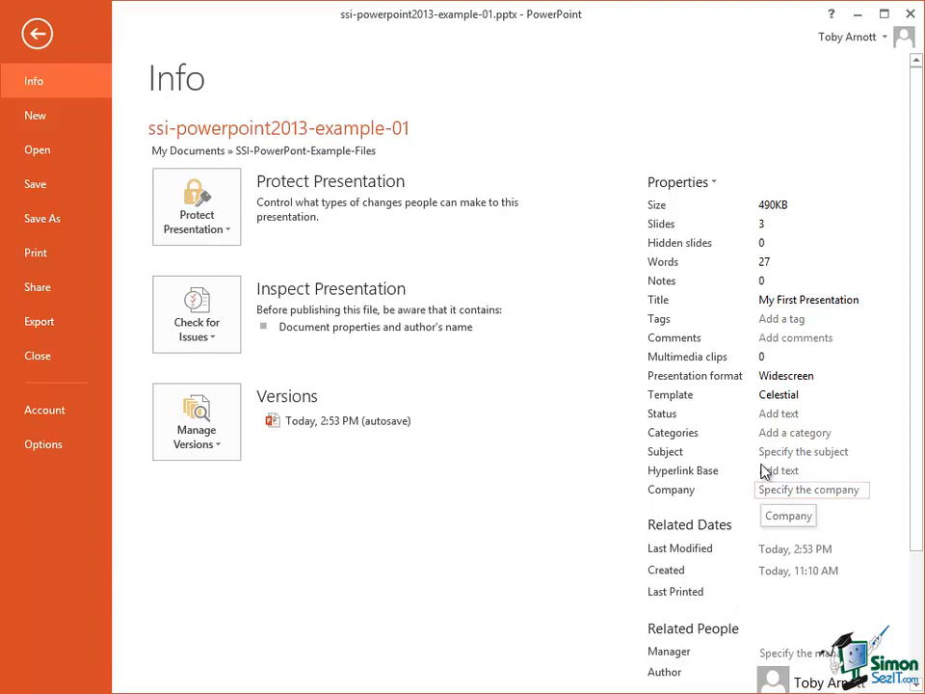
{"action": "mouse_move", "coordinate": [779, 393]}
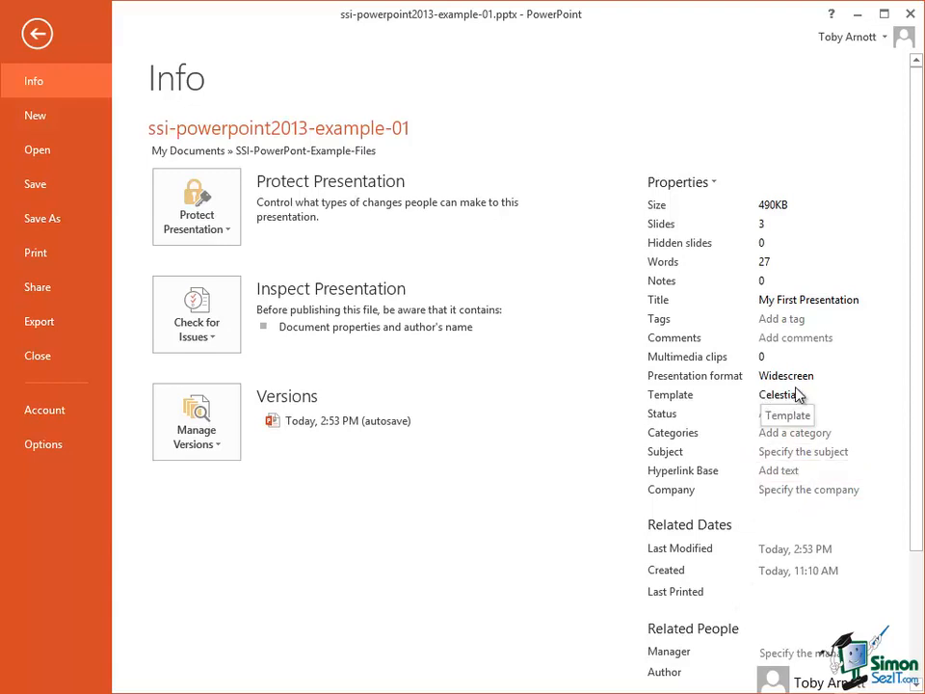
{"action": "mouse_move", "coordinate": [713, 258]}
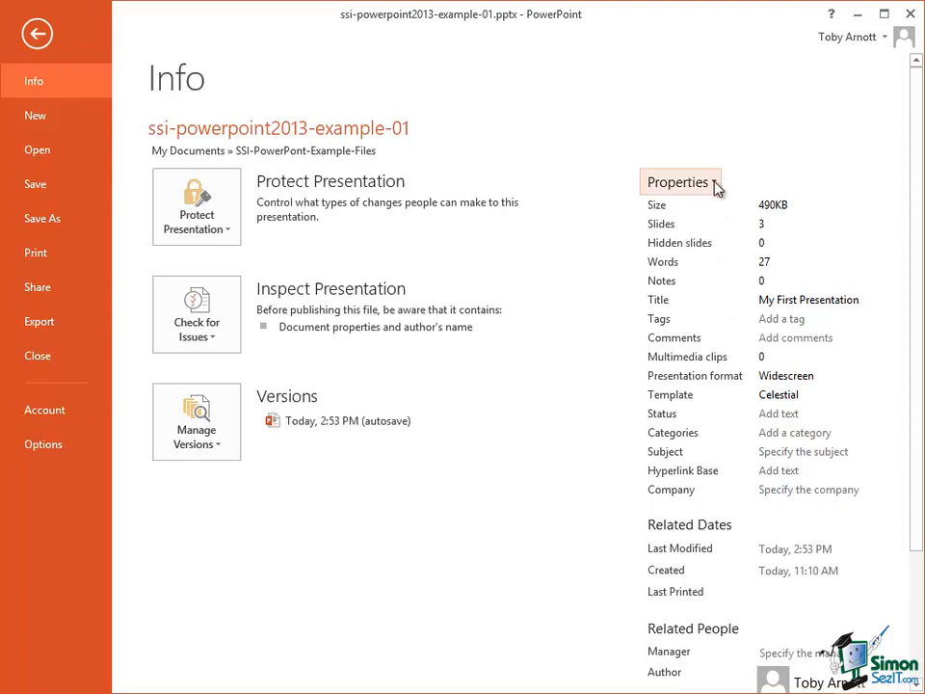
{"action": "left_click", "coordinate": [680, 181]}
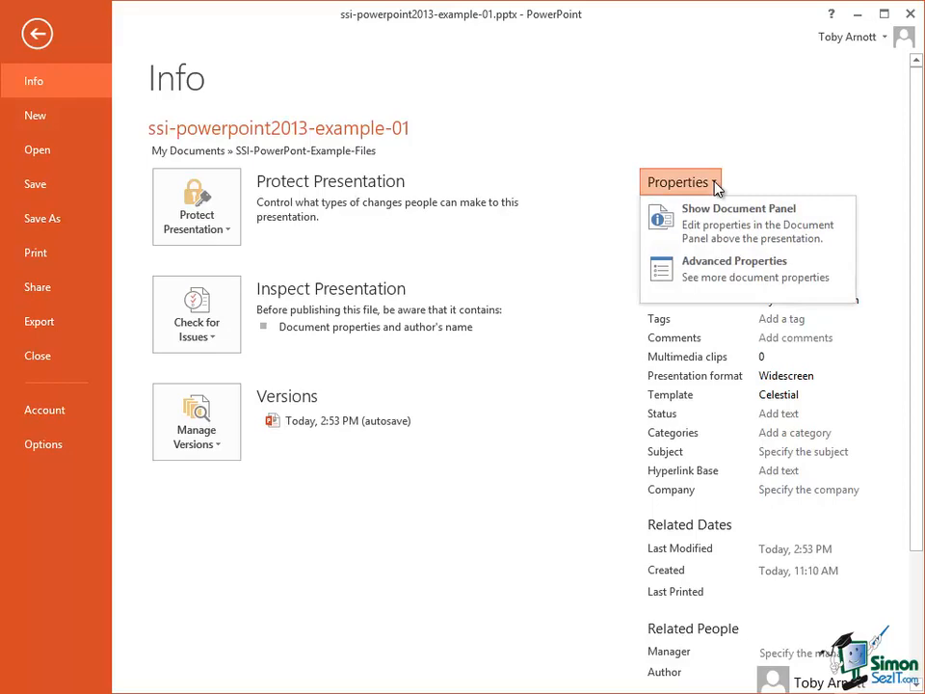
{"action": "left_click", "coordinate": [738, 208]}
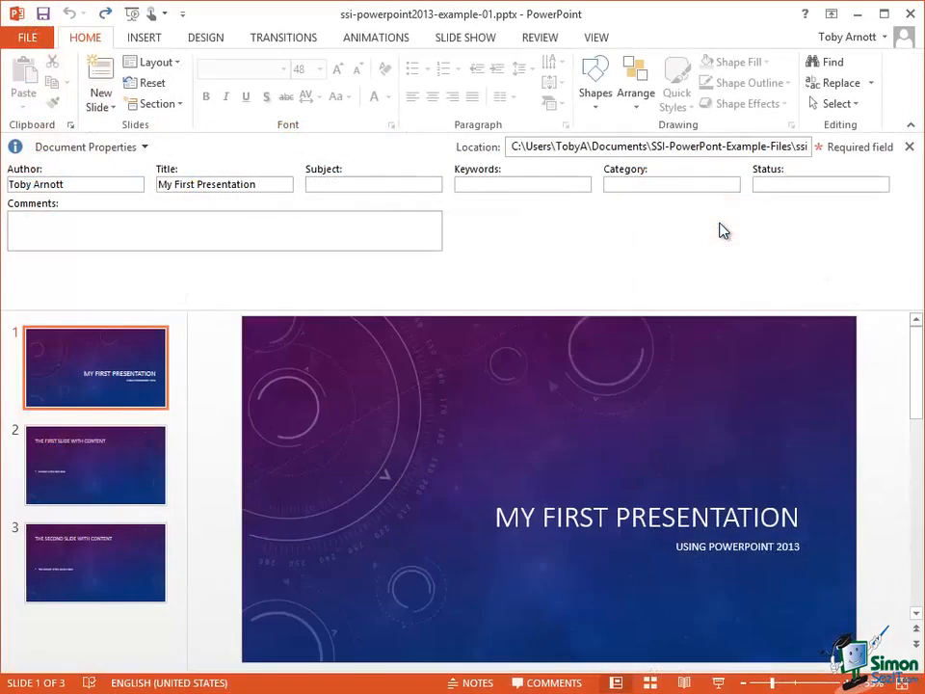
{"action": "mouse_move", "coordinate": [347, 305]}
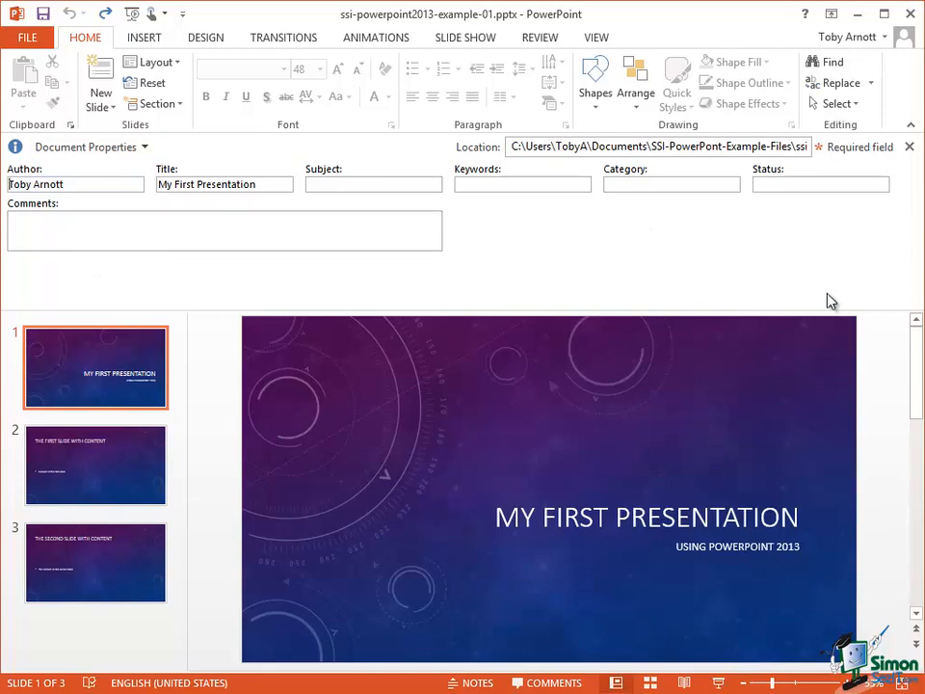
{"action": "mouse_move", "coordinate": [827, 297]}
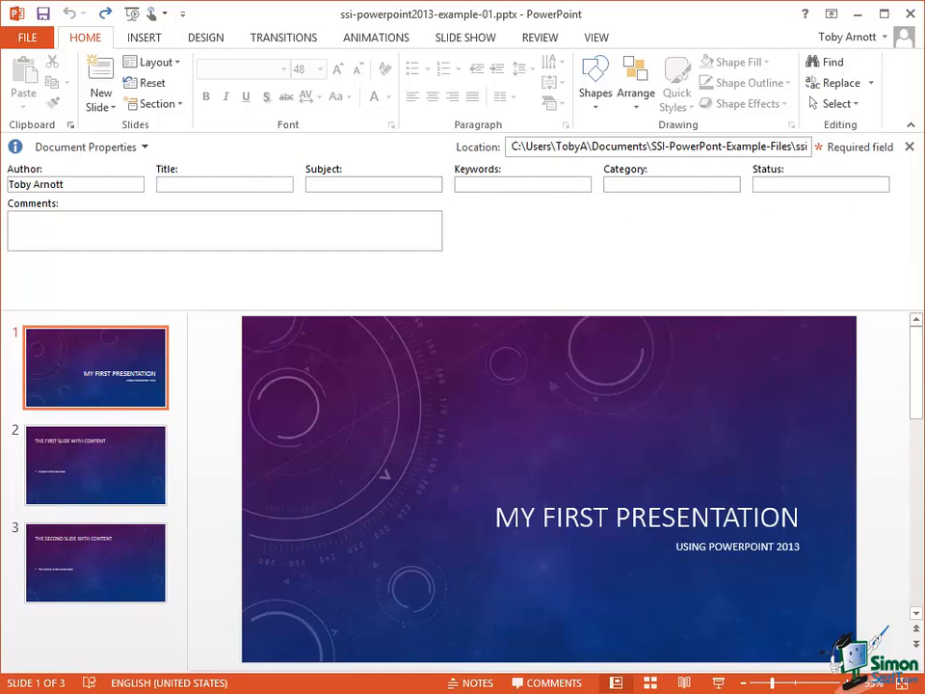
Change the Title property to 'PPT 2013 Example 02'.
{"action": "type", "text": "PPT"}
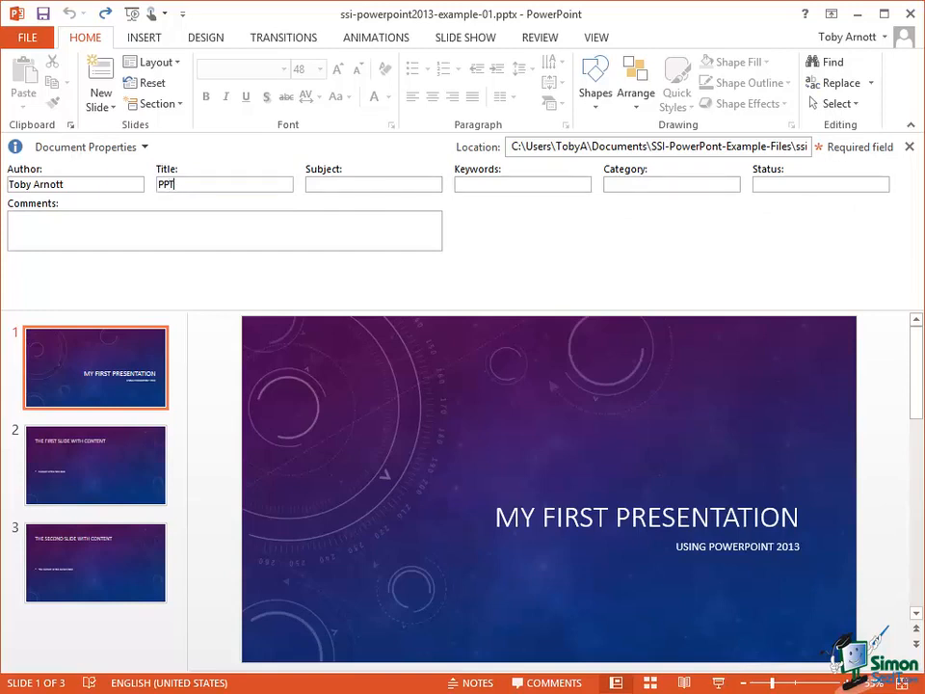
{"action": "type", "text": "2013"}
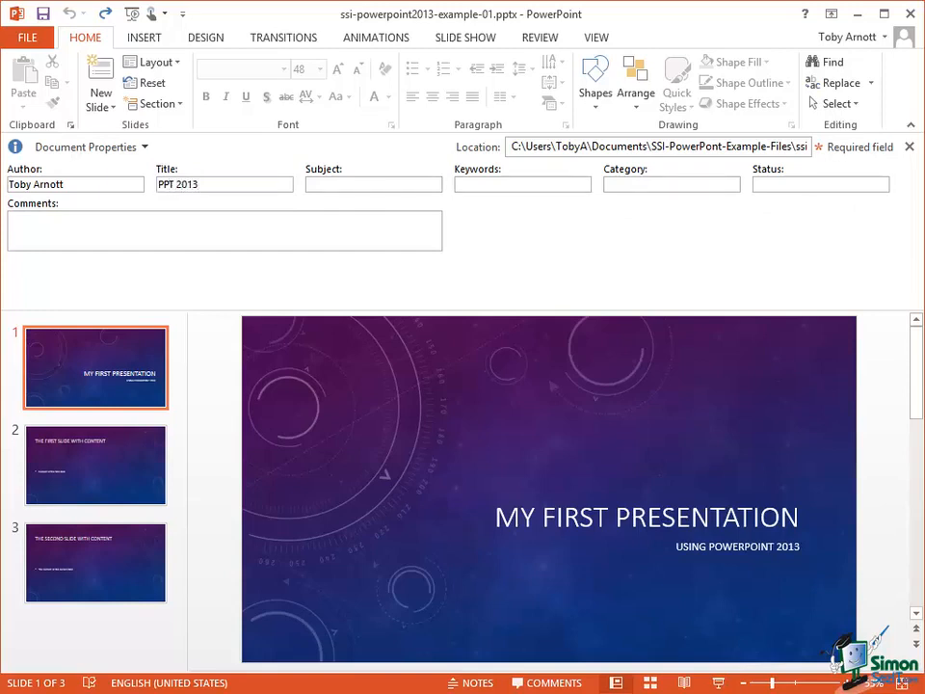
{"action": "type", "text": "Example"}
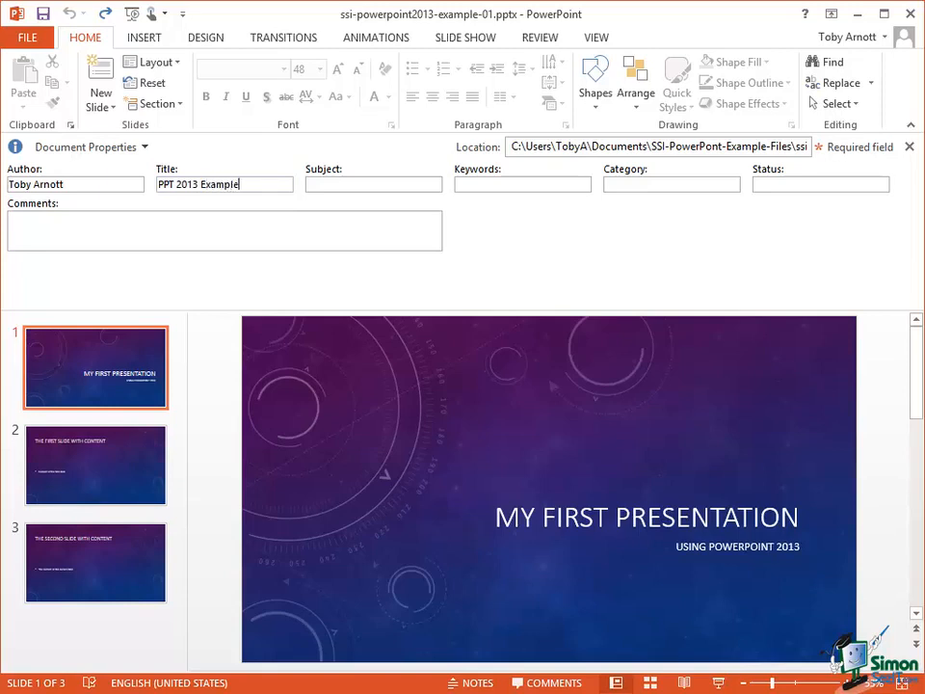
{"action": "type", "text": "02"}
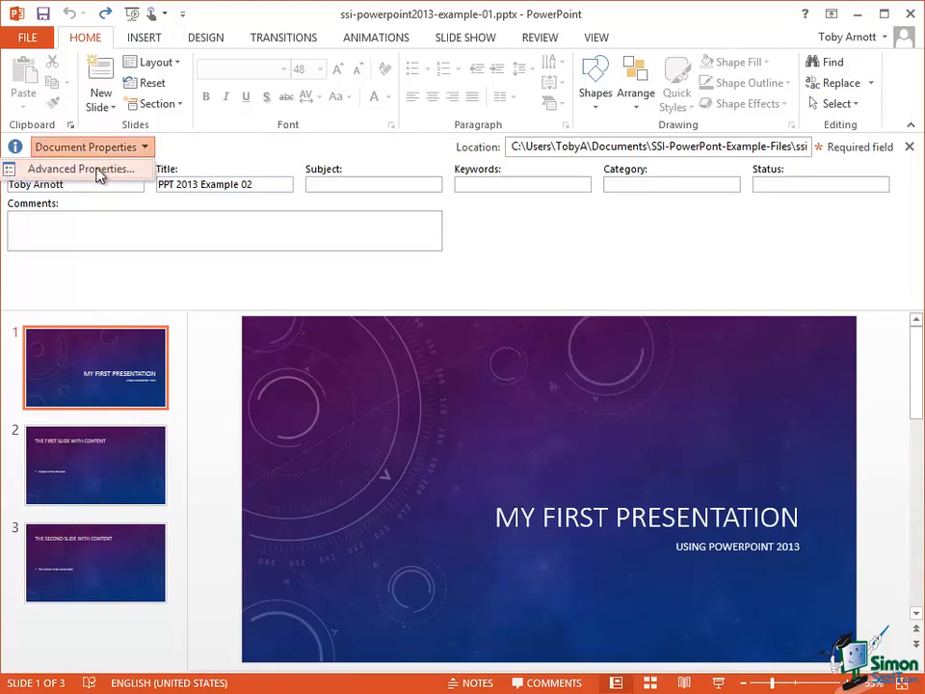
Enter SimonSezIT as the Company in the advanced properties Summary details.
{"action": "left_click", "coordinate": [81, 169]}
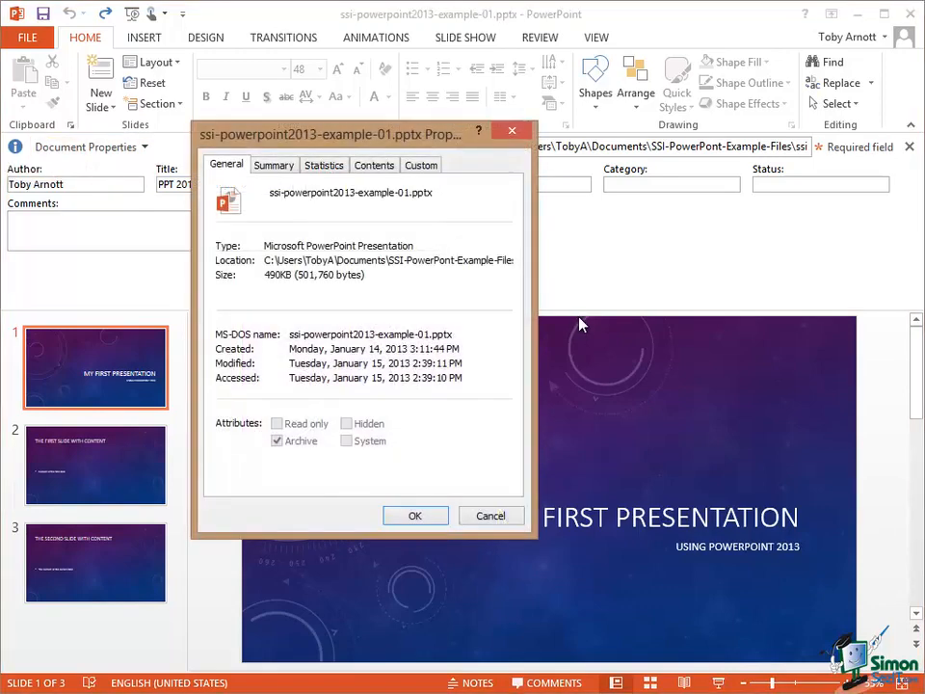
{"action": "mouse_move", "coordinate": [590, 312]}
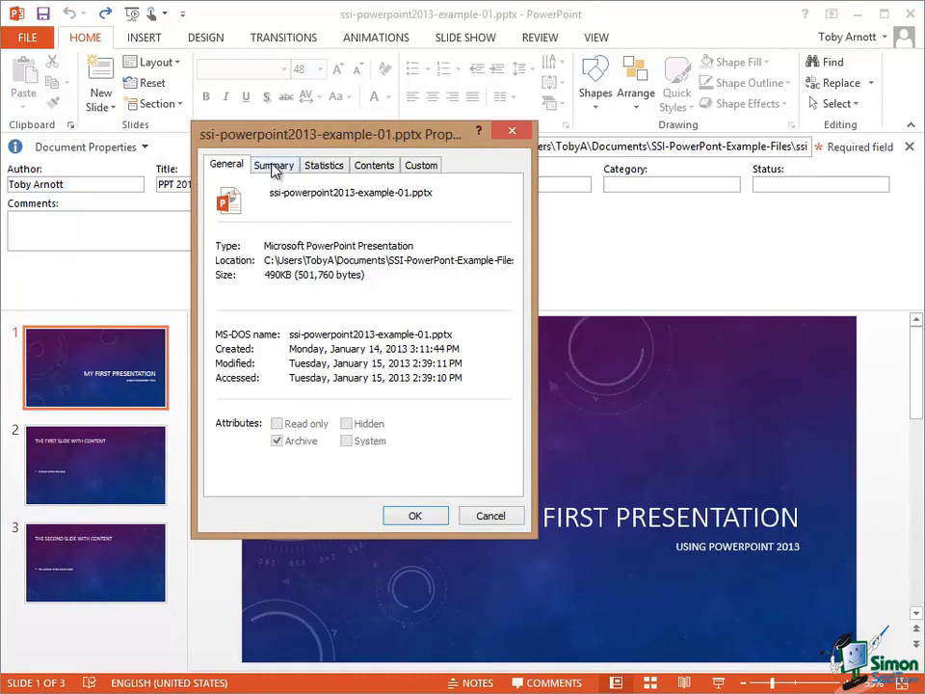
{"action": "left_click", "coordinate": [274, 166]}
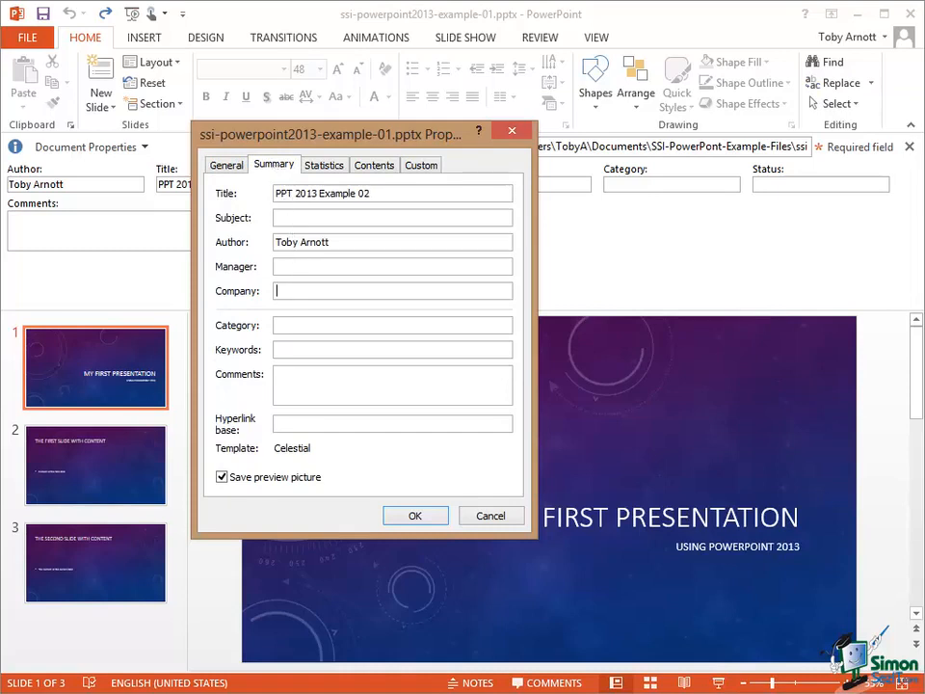
{"action": "type", "text": "SimonSez"}
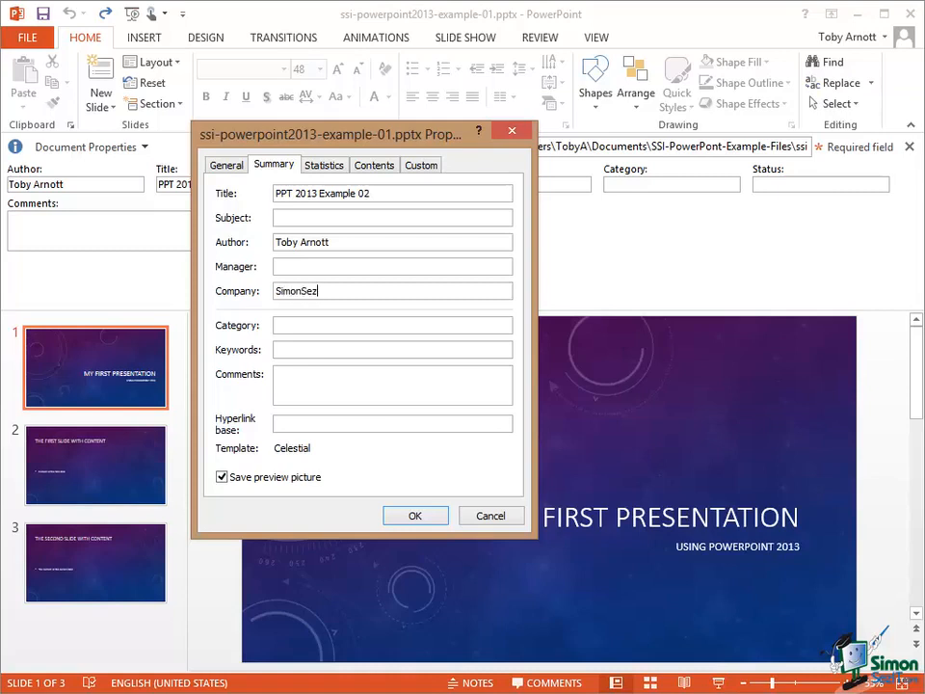
{"action": "type", "text": "IT"}
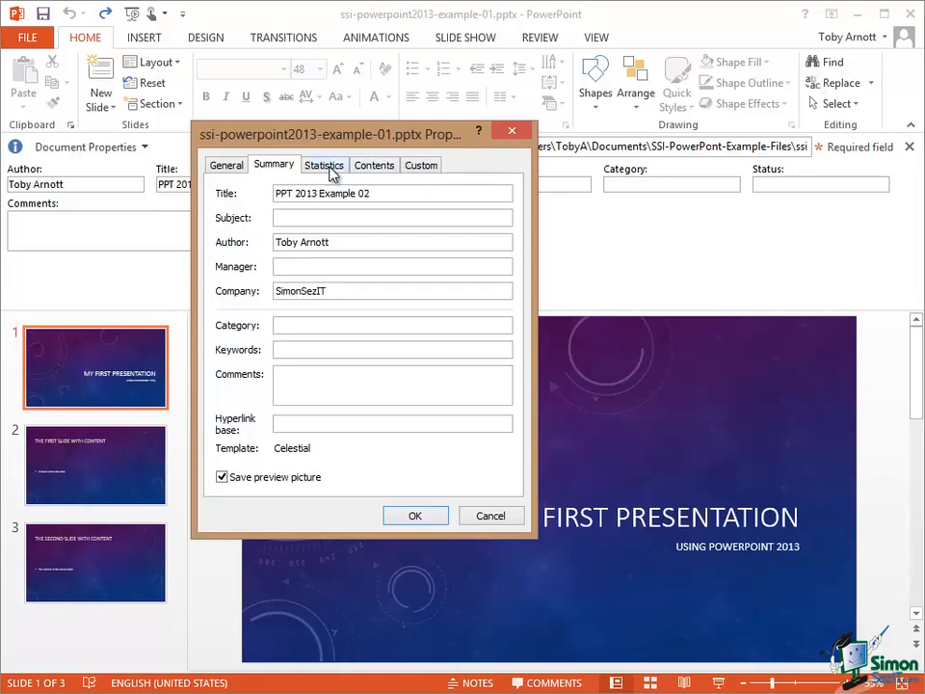
{"action": "left_click", "coordinate": [324, 166]}
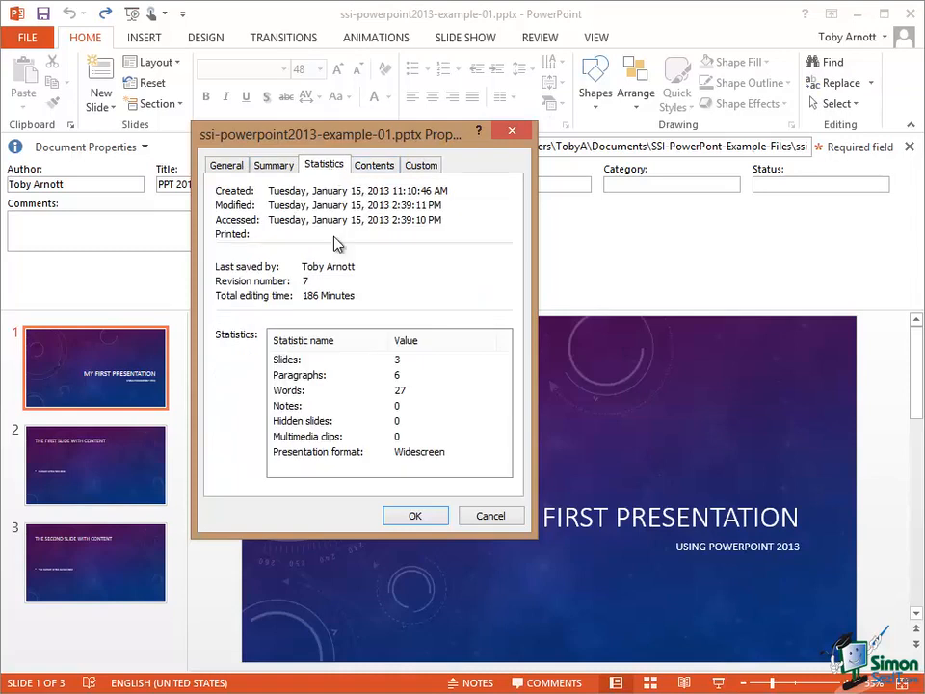
{"action": "mouse_move", "coordinate": [331, 397]}
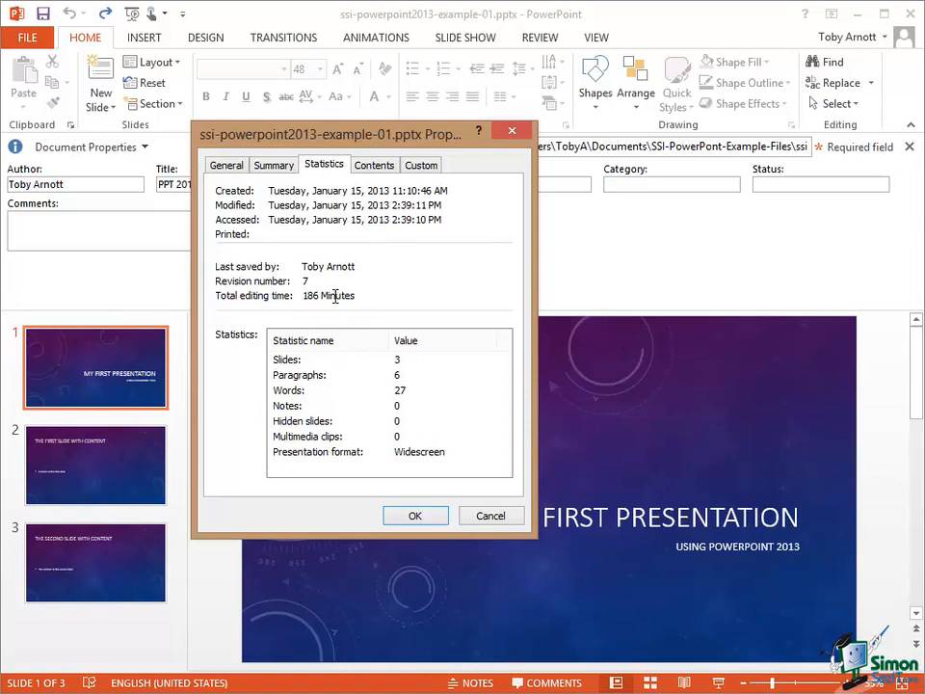
{"action": "left_click", "coordinate": [374, 166]}
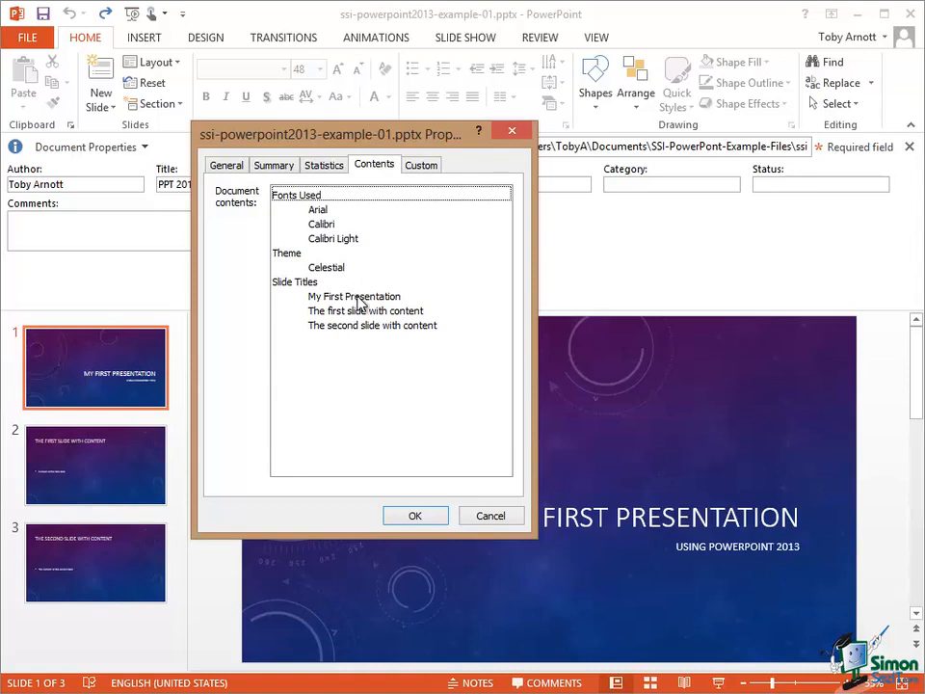
{"action": "left_click", "coordinate": [420, 164]}
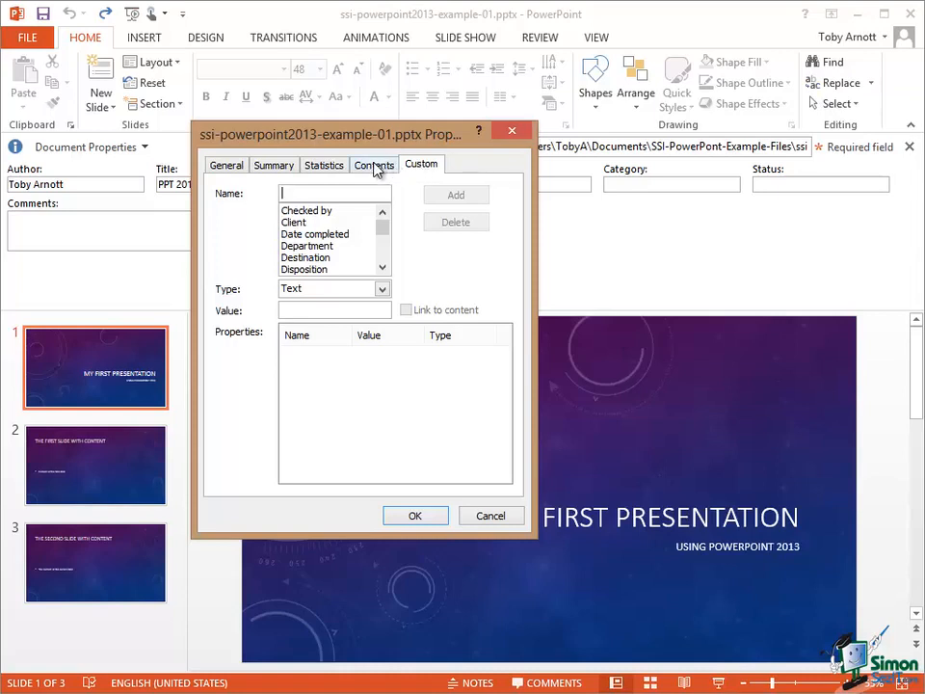
{"action": "left_click", "coordinate": [274, 166]}
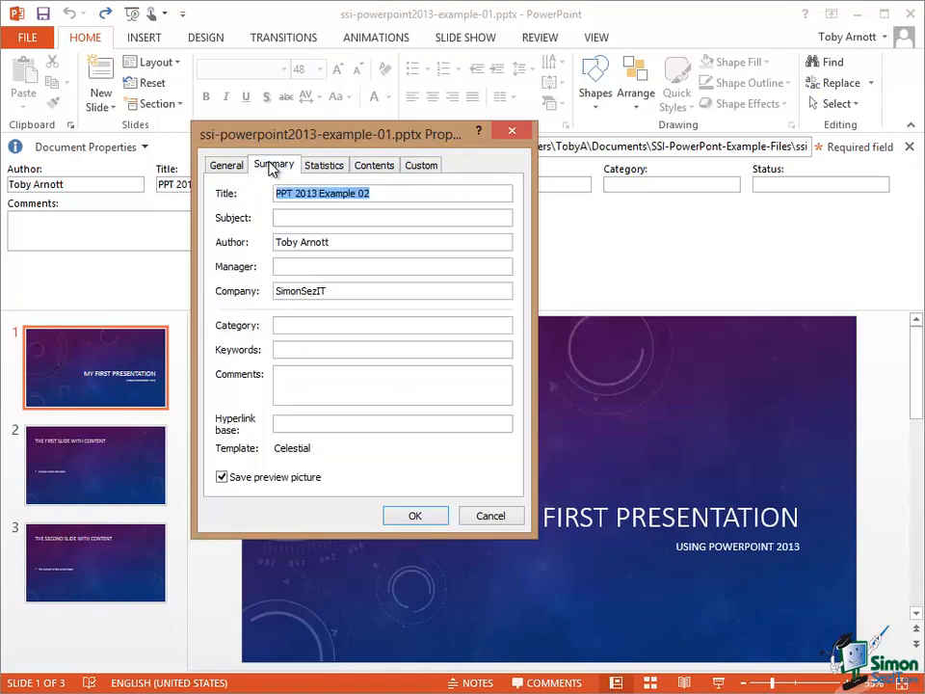
{"action": "left_click", "coordinate": [223, 165]}
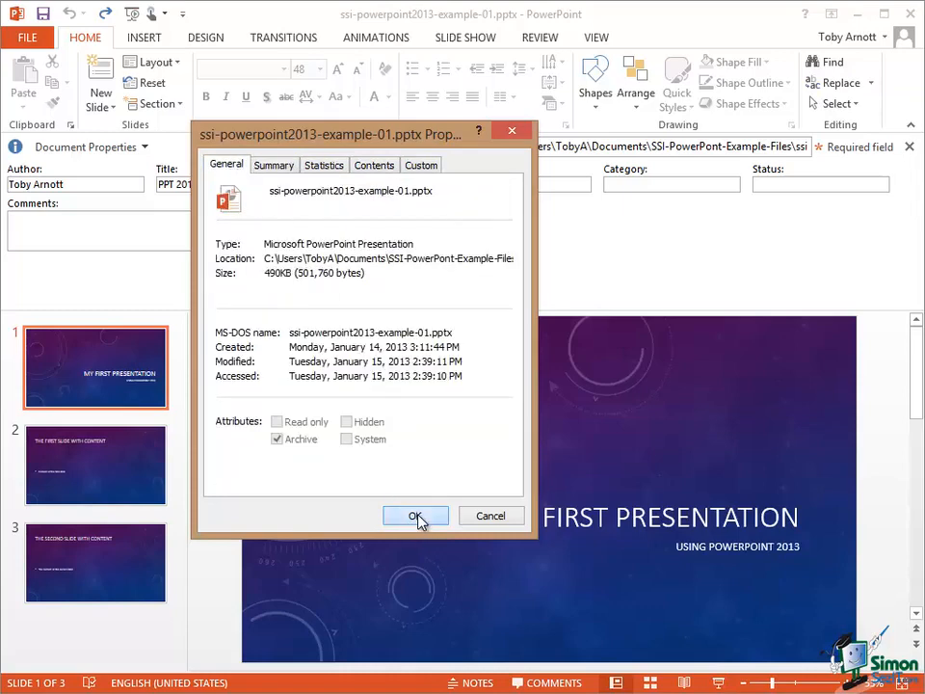
Confirm the property changes and dismiss the document properties panel.
{"action": "left_click", "coordinate": [417, 516]}
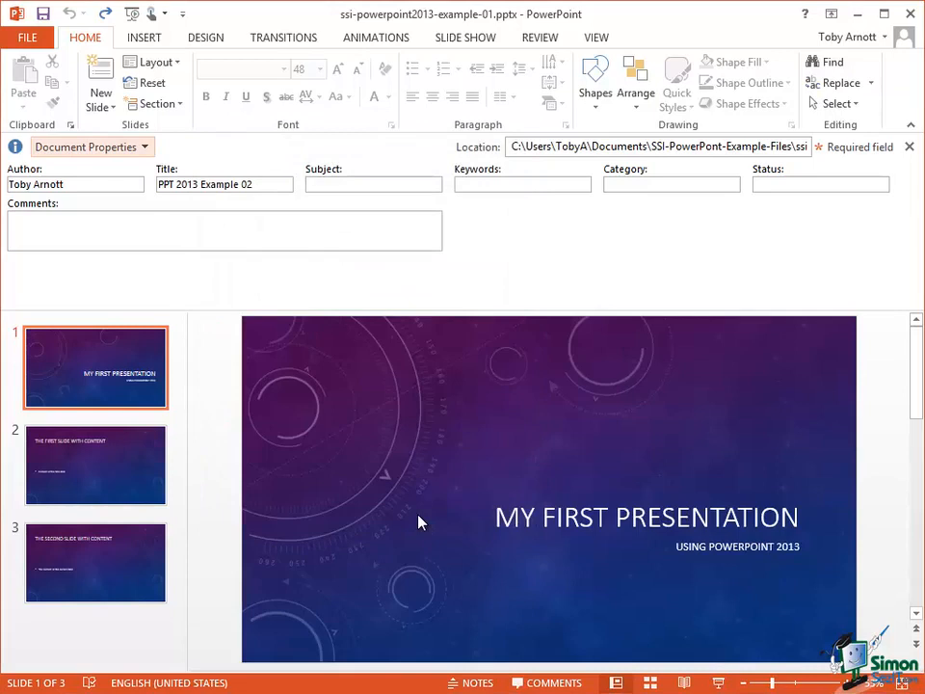
{"action": "mouse_move", "coordinate": [905, 160]}
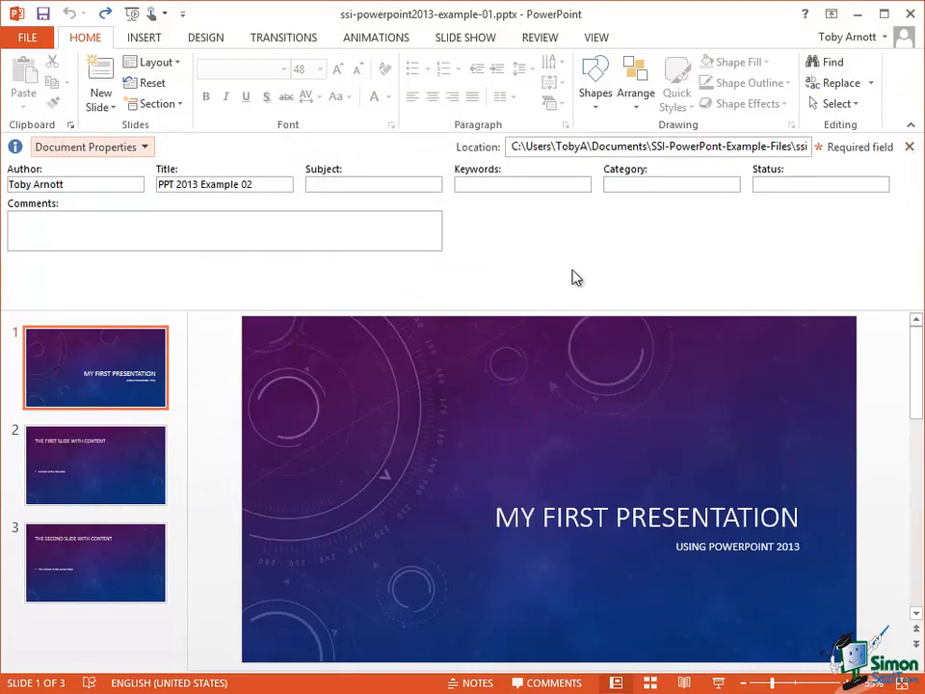
{"action": "mouse_move", "coordinate": [909, 147]}
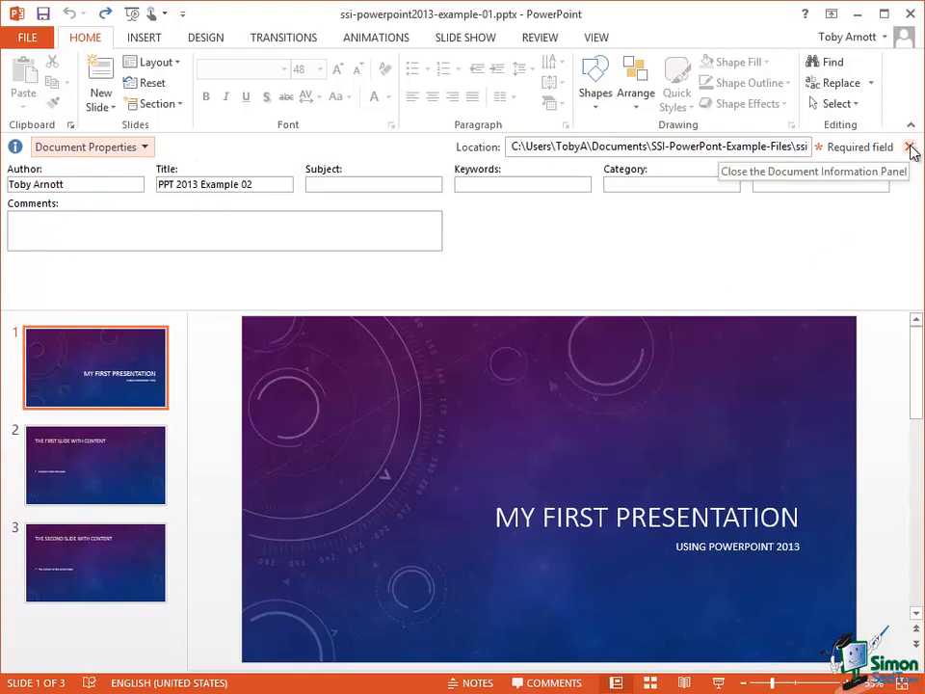
{"action": "left_click", "coordinate": [909, 147]}
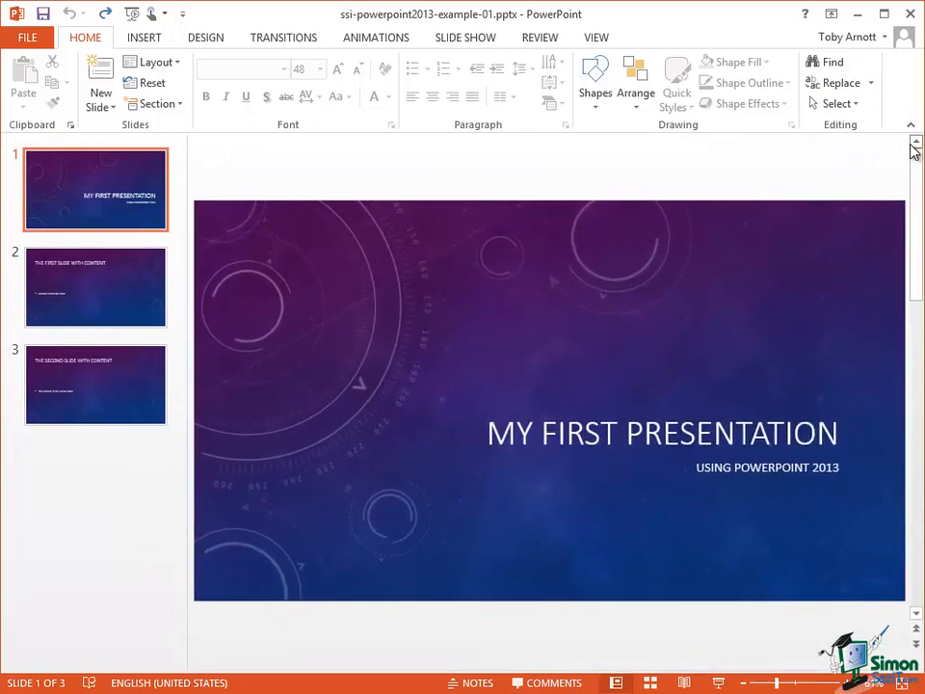
Show the full property list on the Info page and inspect the Company value SimonSezIT.
{"action": "left_click", "coordinate": [27, 37]}
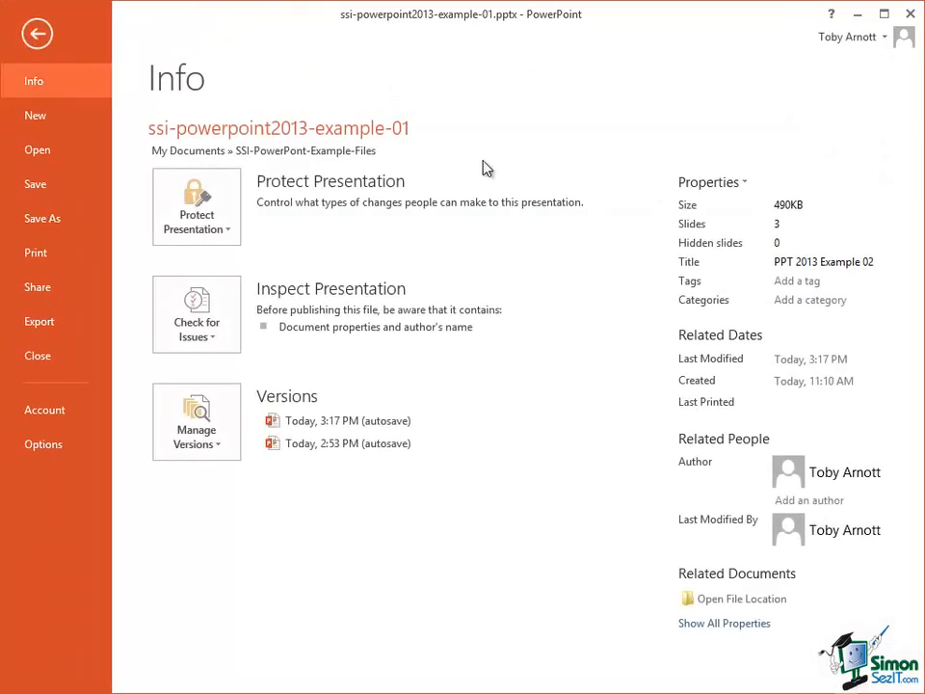
{"action": "left_click", "coordinate": [725, 622]}
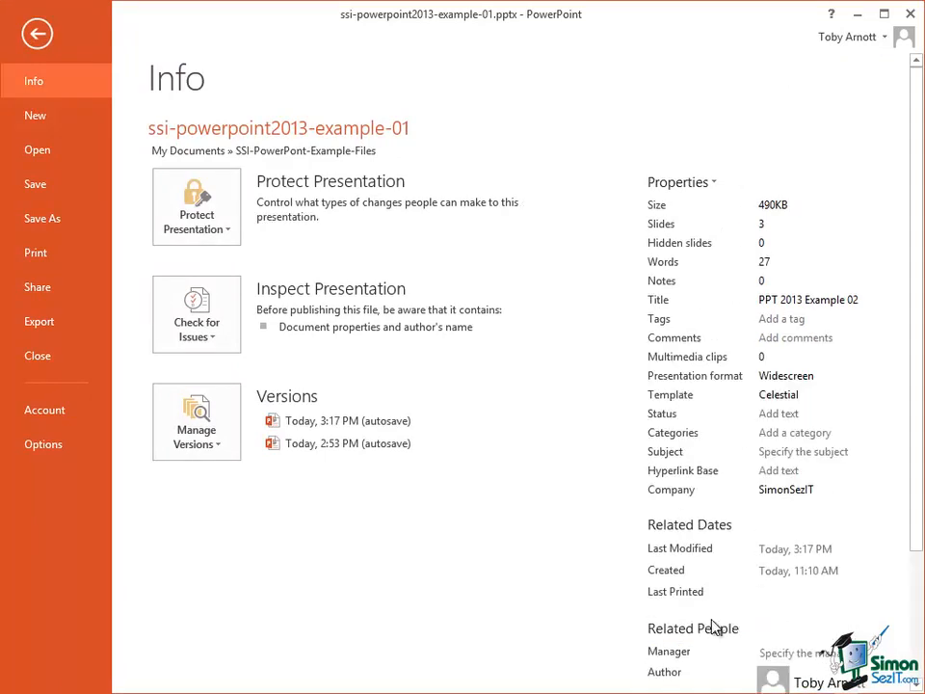
{"action": "left_click", "coordinate": [809, 490]}
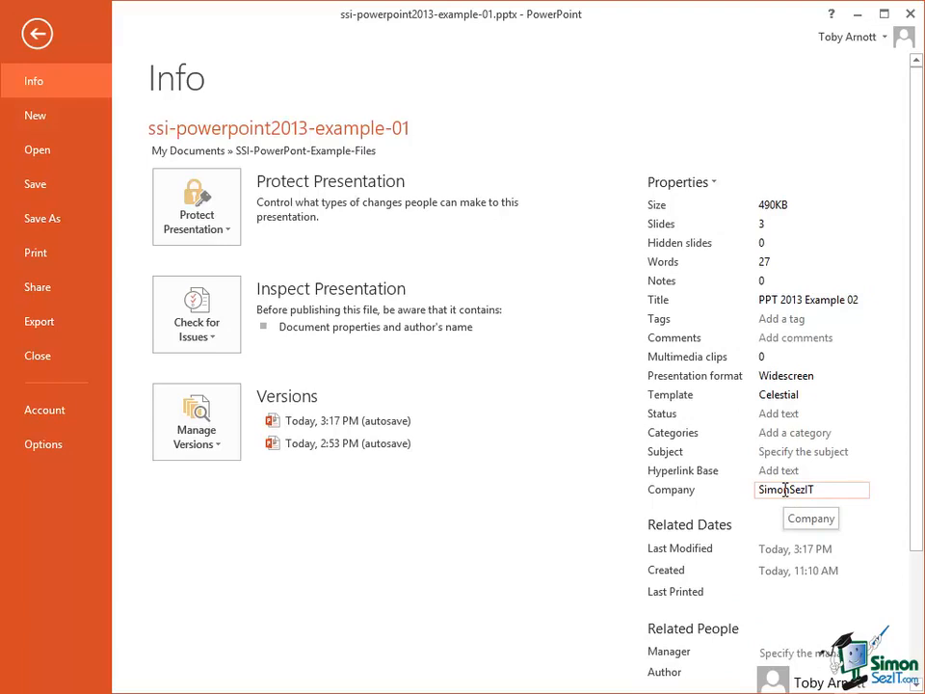
{"action": "left_click", "coordinate": [809, 301]}
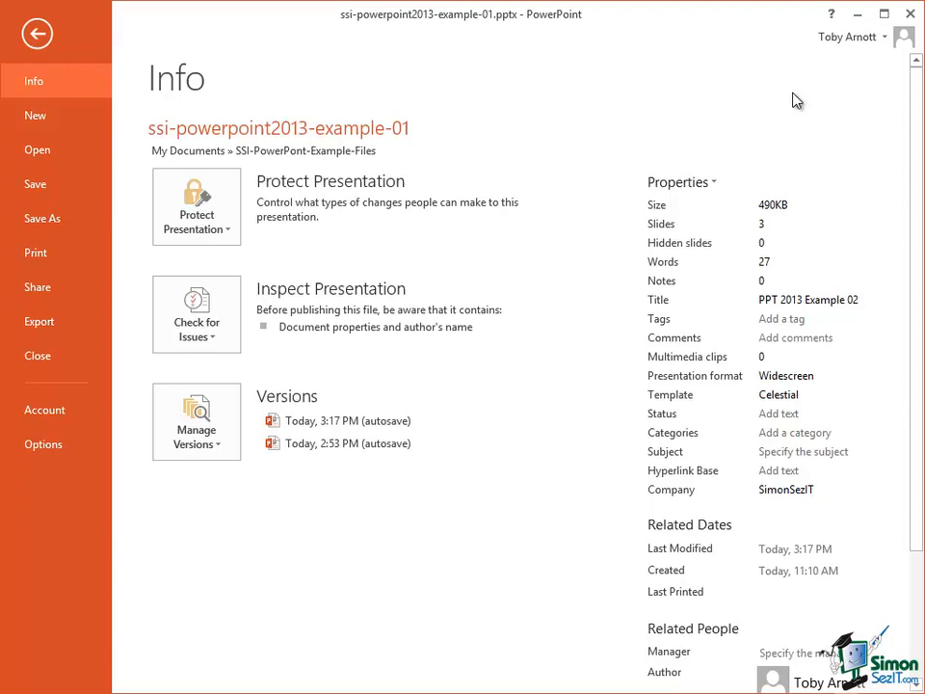
{"action": "mouse_move", "coordinate": [786, 102]}
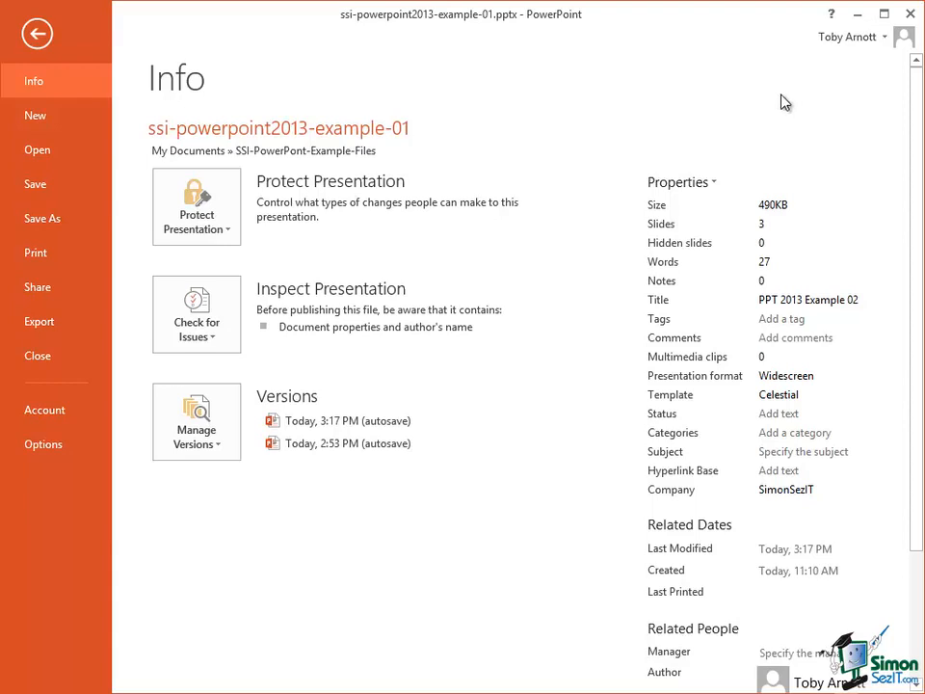
Save as ssi-powerpoint2013-example-02.pptx, replacing the existing file.
{"action": "left_click", "coordinate": [42, 217]}
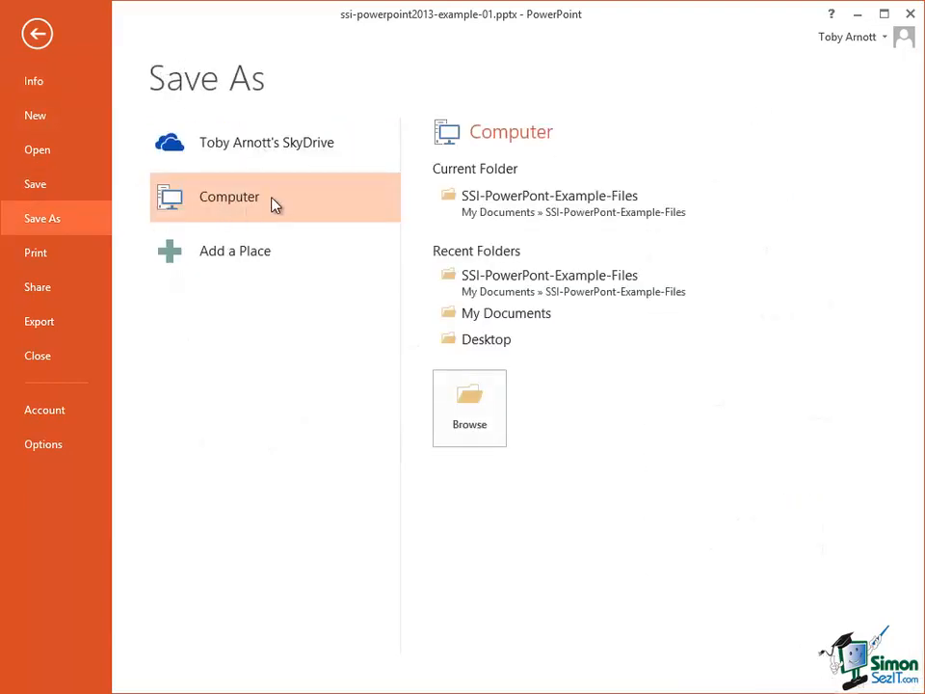
{"action": "mouse_move", "coordinate": [549, 203]}
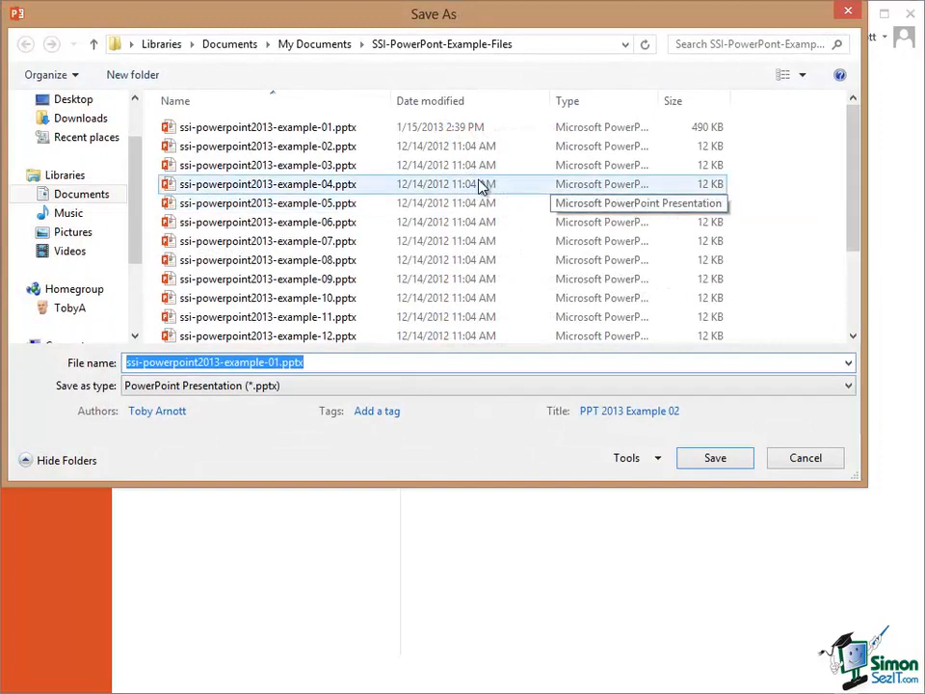
{"action": "left_click", "coordinate": [266, 146]}
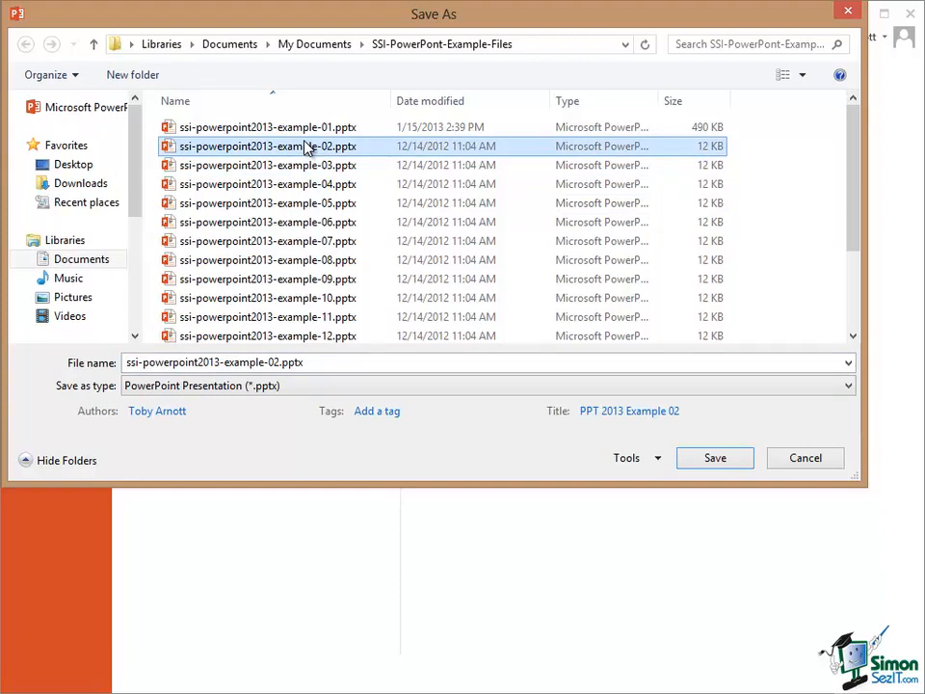
{"action": "mouse_move", "coordinate": [378, 177]}
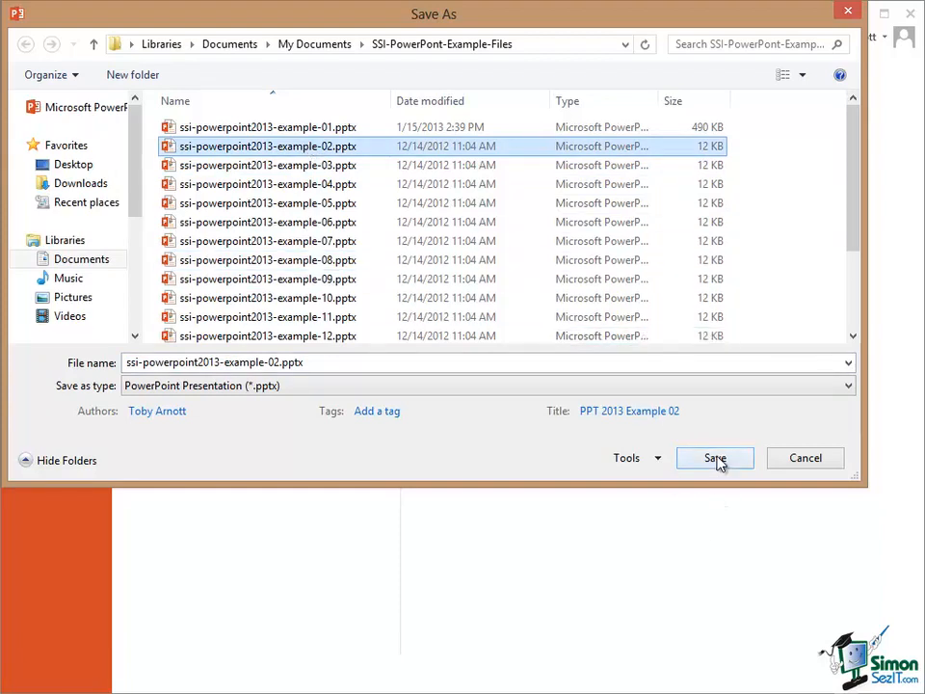
{"action": "left_click", "coordinate": [713, 458]}
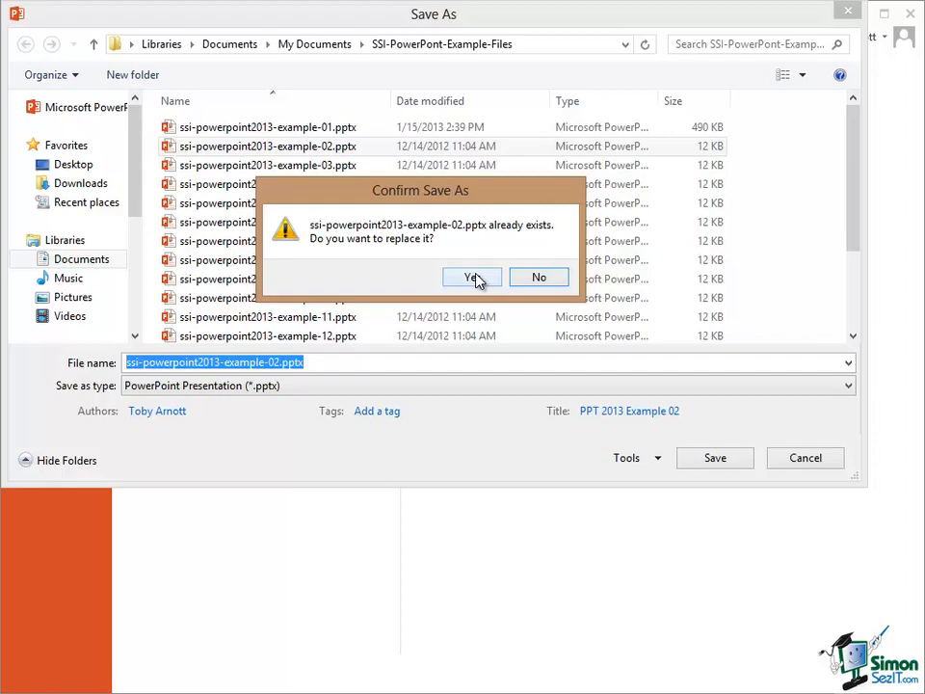
{"action": "left_click", "coordinate": [470, 277]}
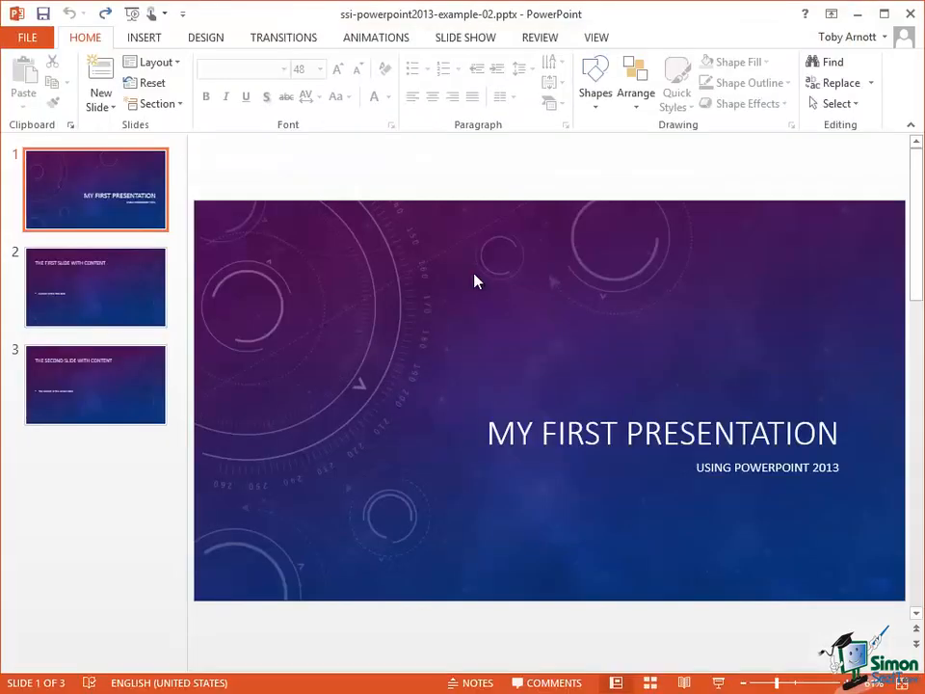